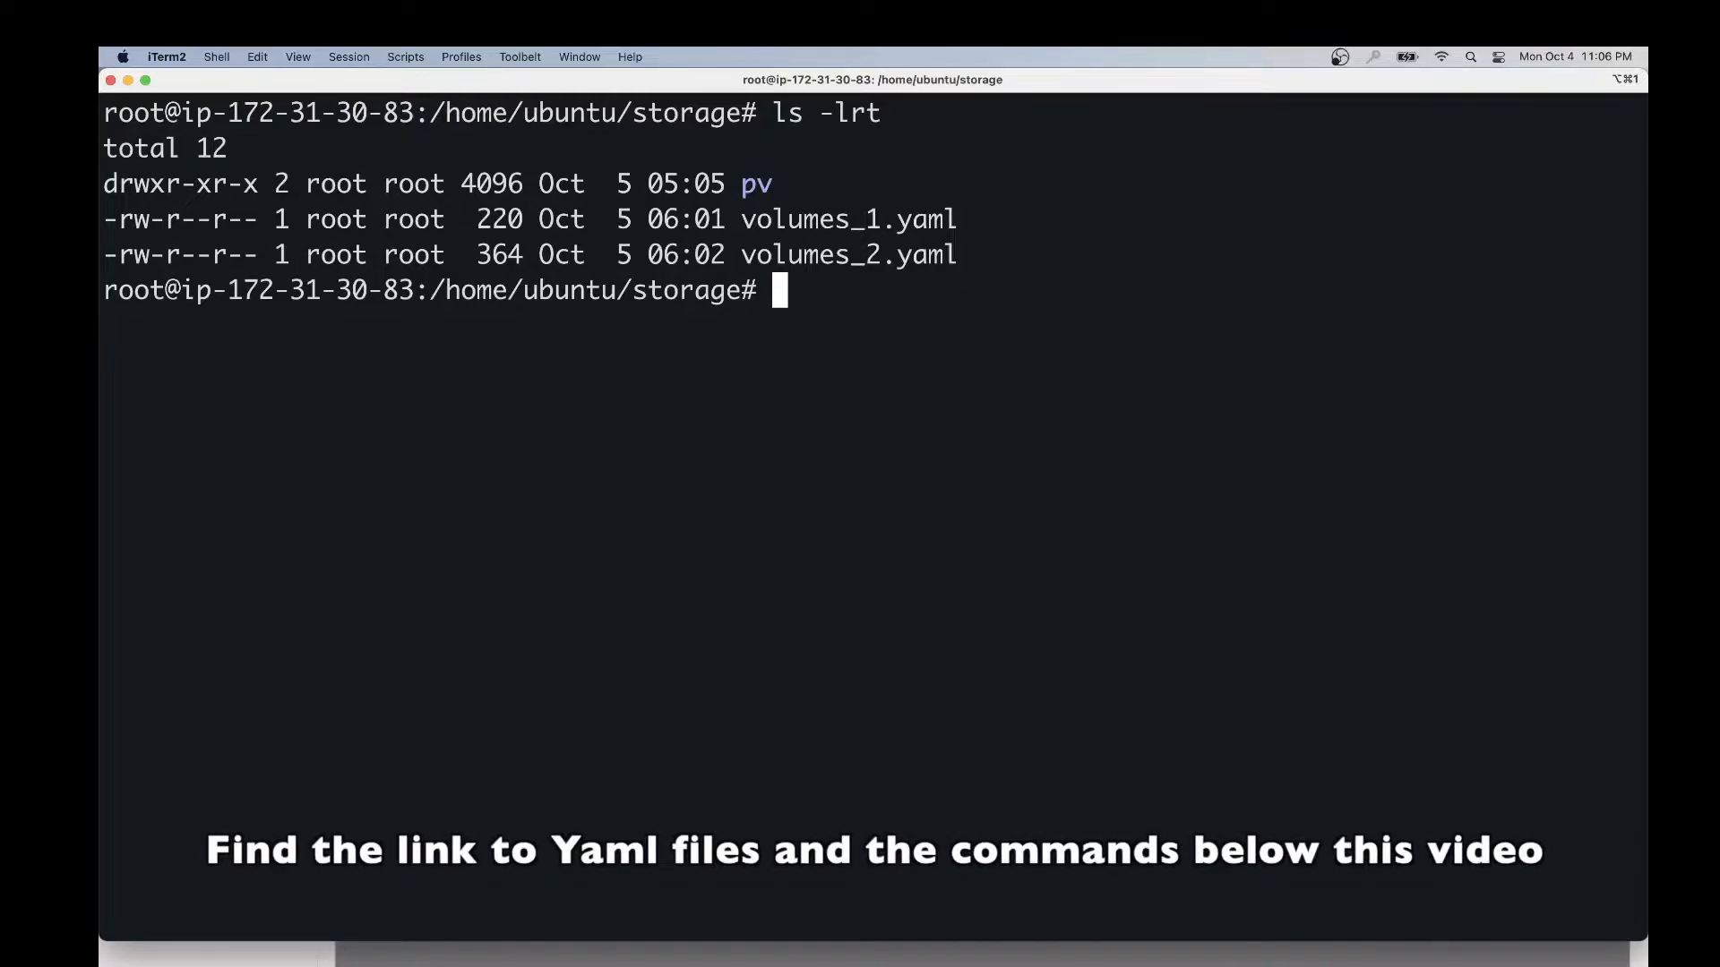
{"action": "mouse_move", "coordinate": [989, 371]}
{"action": "type", "text": "cat volumes_1.yaml"}
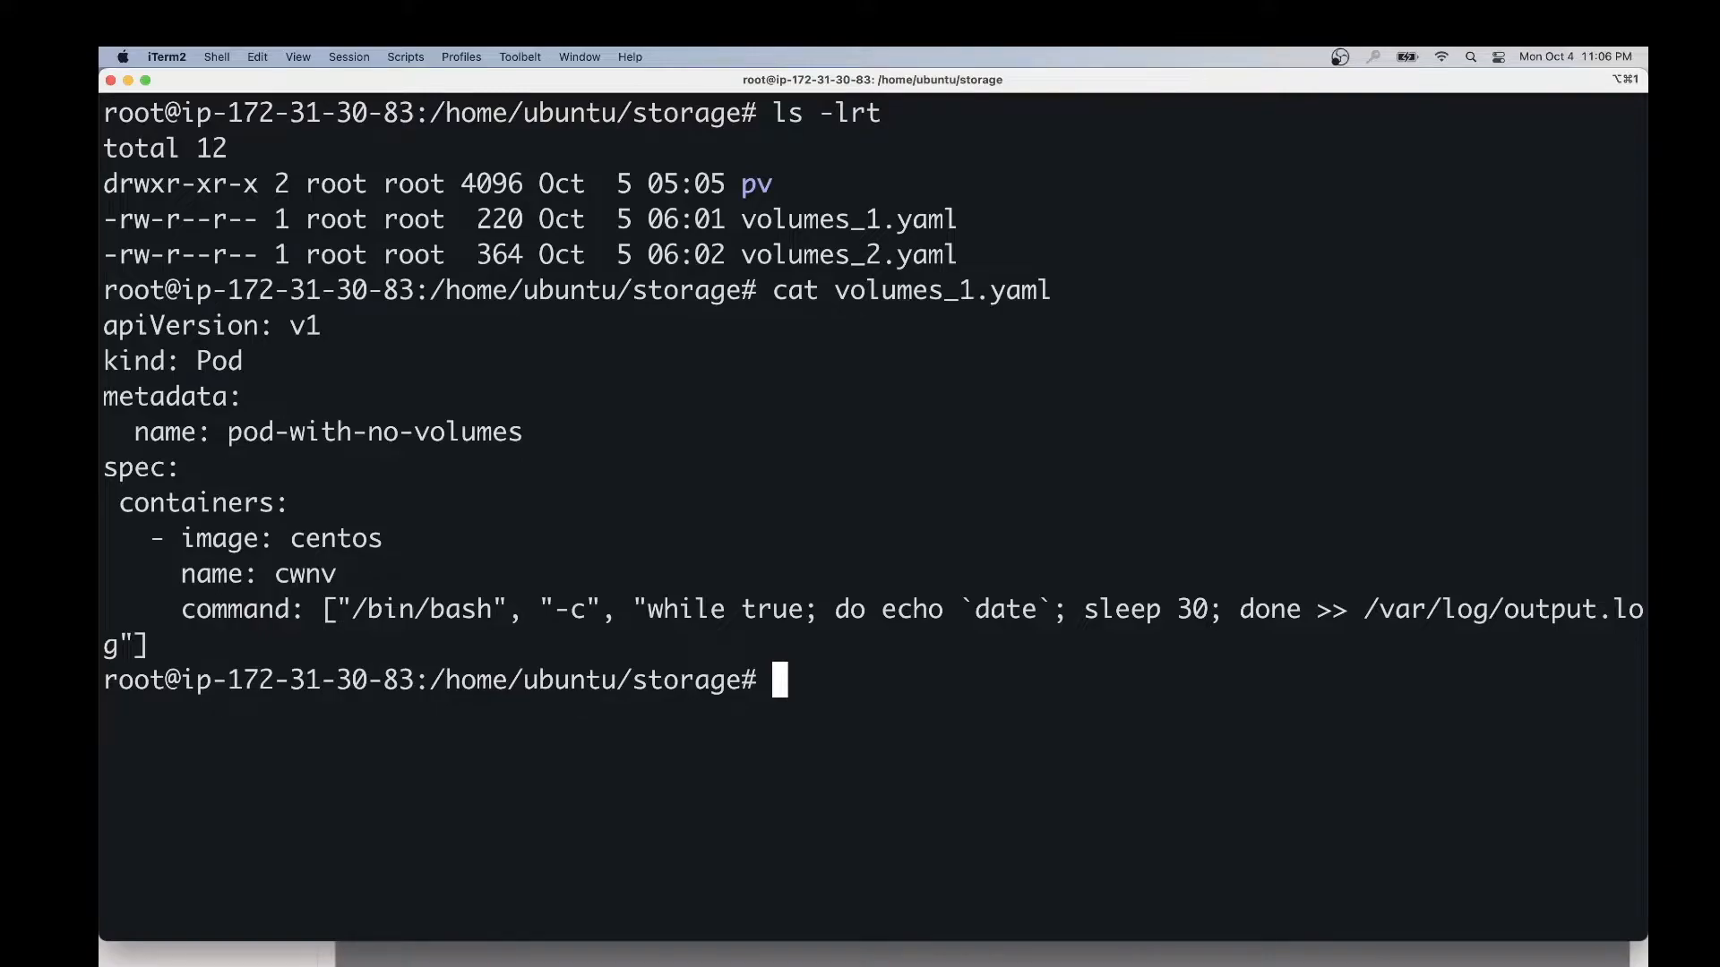
{"action": "mouse_move", "coordinate": [622, 157]}
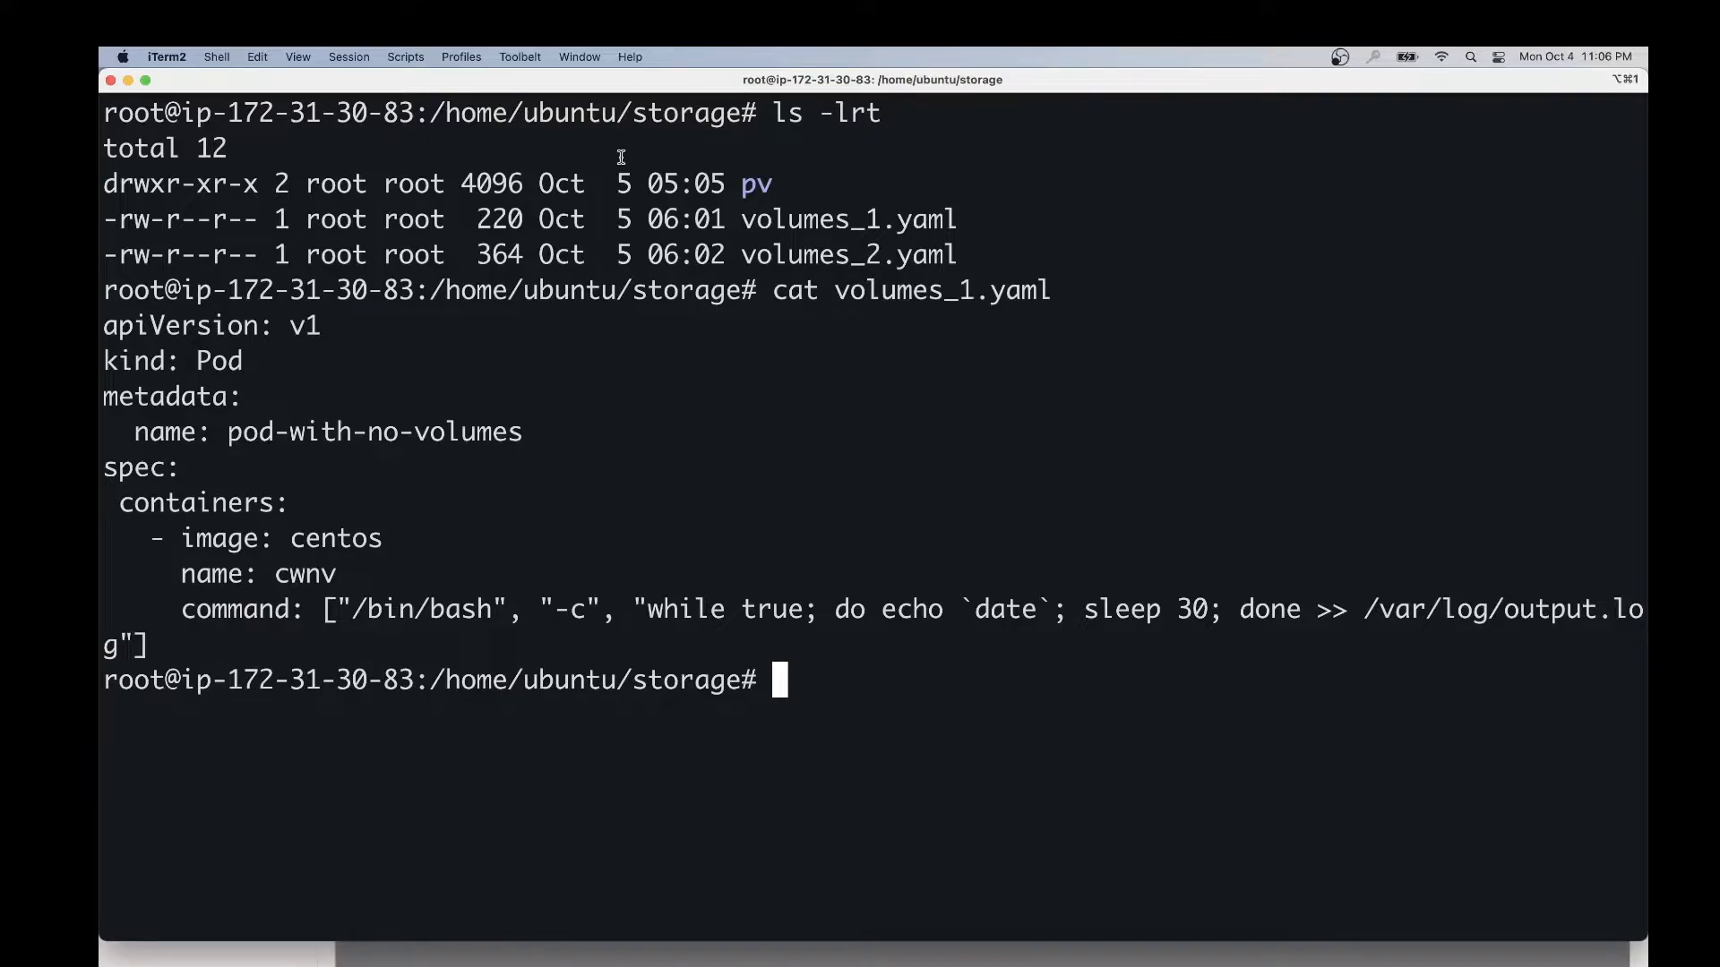
Highlight the centos image line and the 30-second date-logging loop in volumes_1.yaml
{"action": "double_click", "coordinate": [281, 539]}
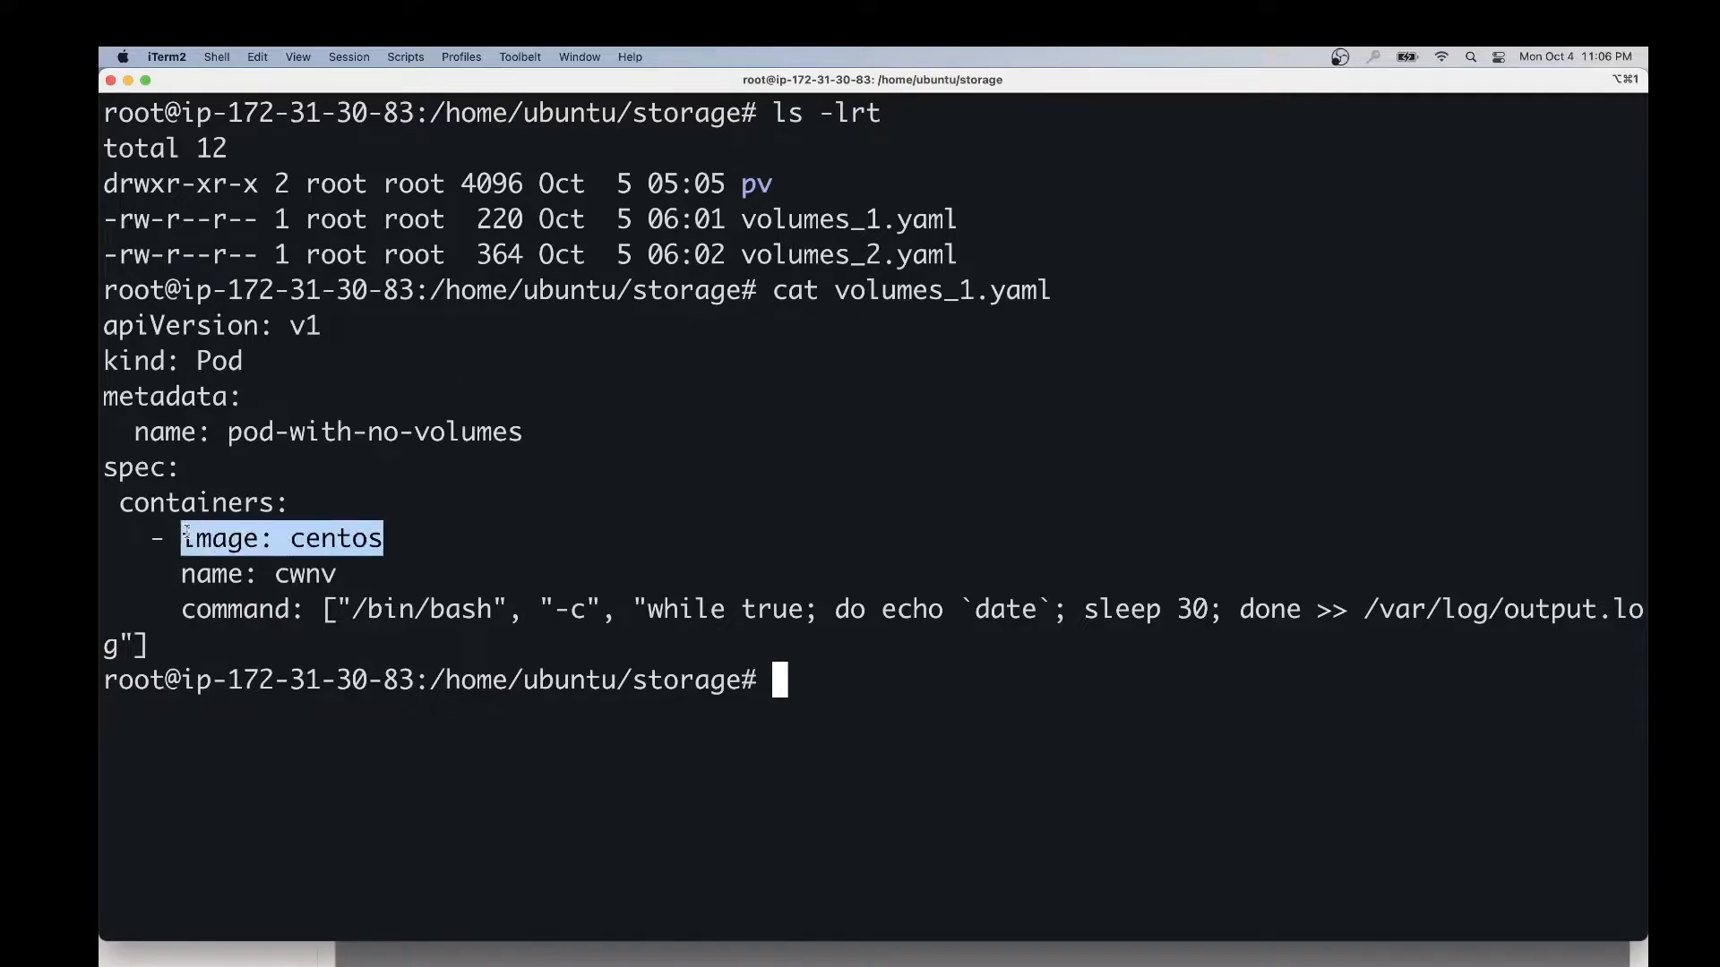
{"action": "double_click", "coordinate": [197, 502]}
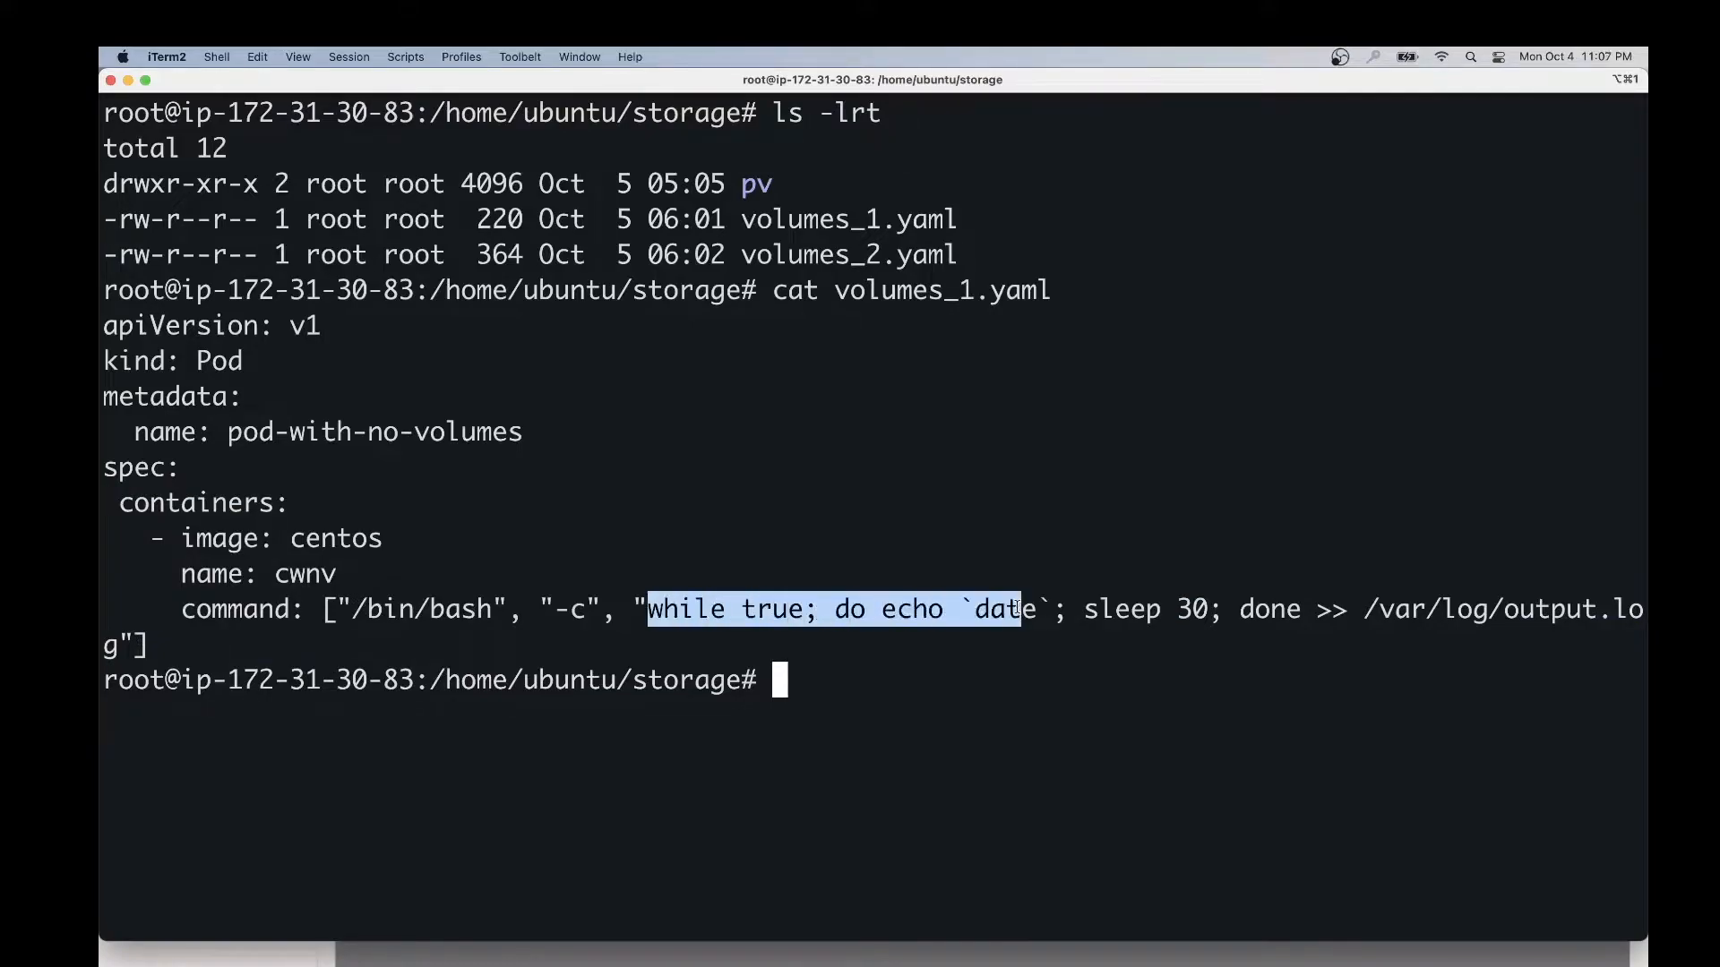
{"action": "left_click", "coordinate": [899, 609]}
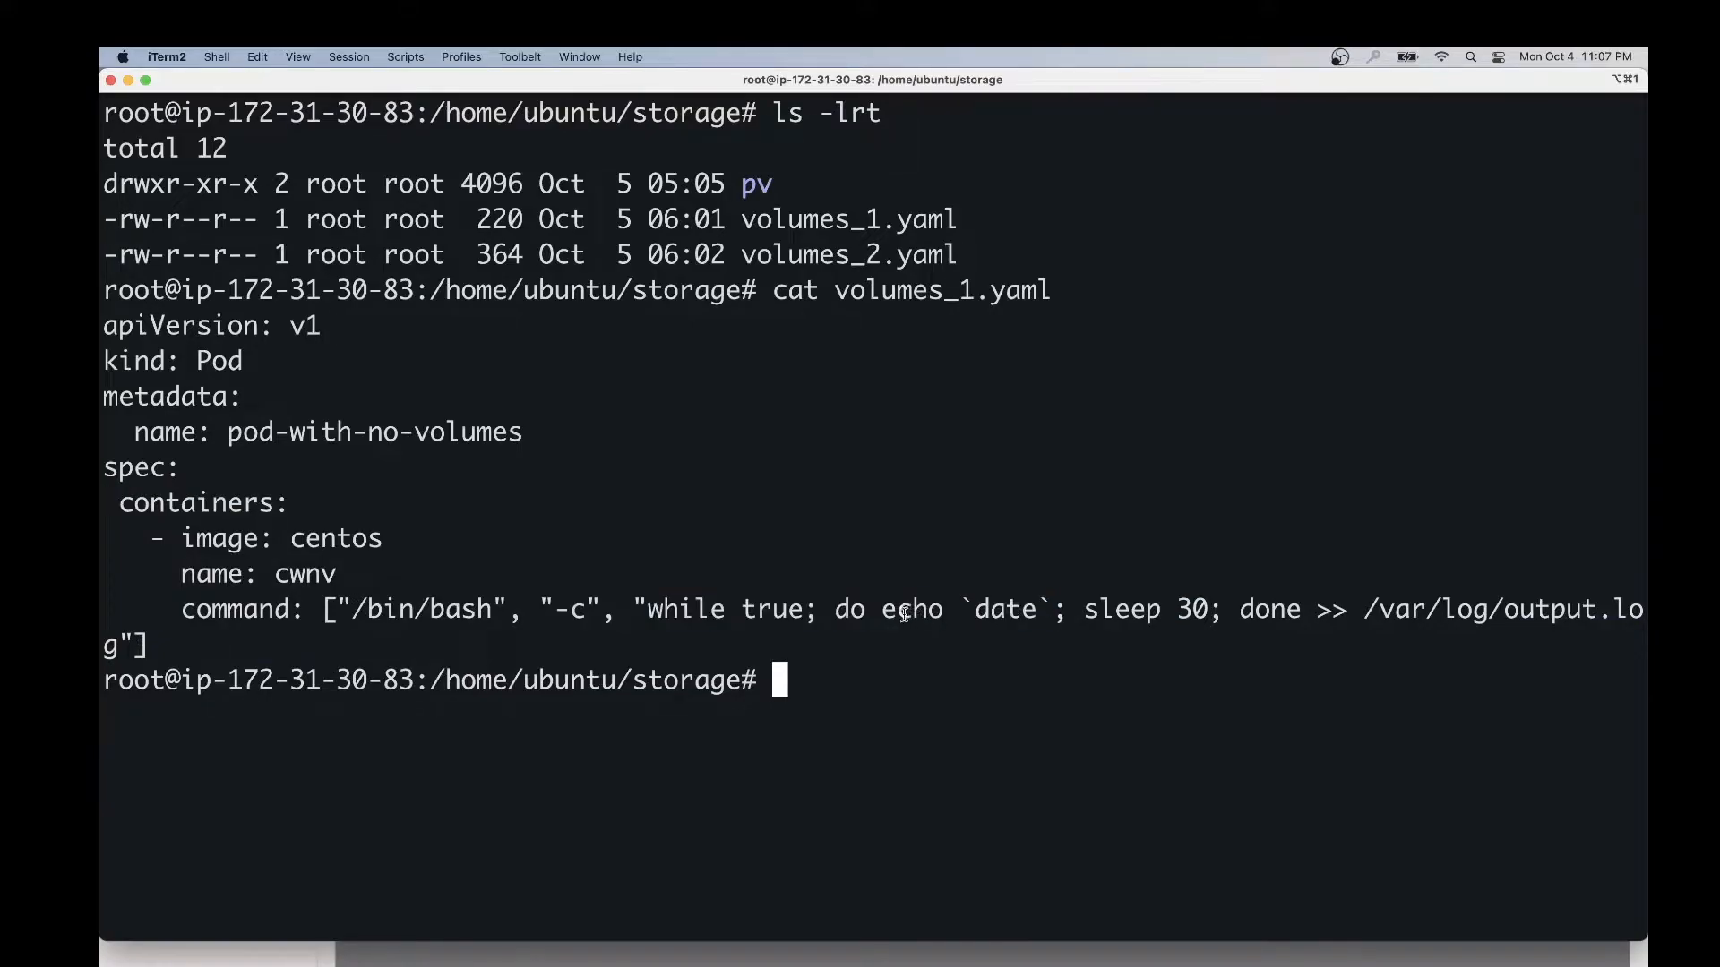
{"action": "double_click", "coordinate": [1097, 609]}
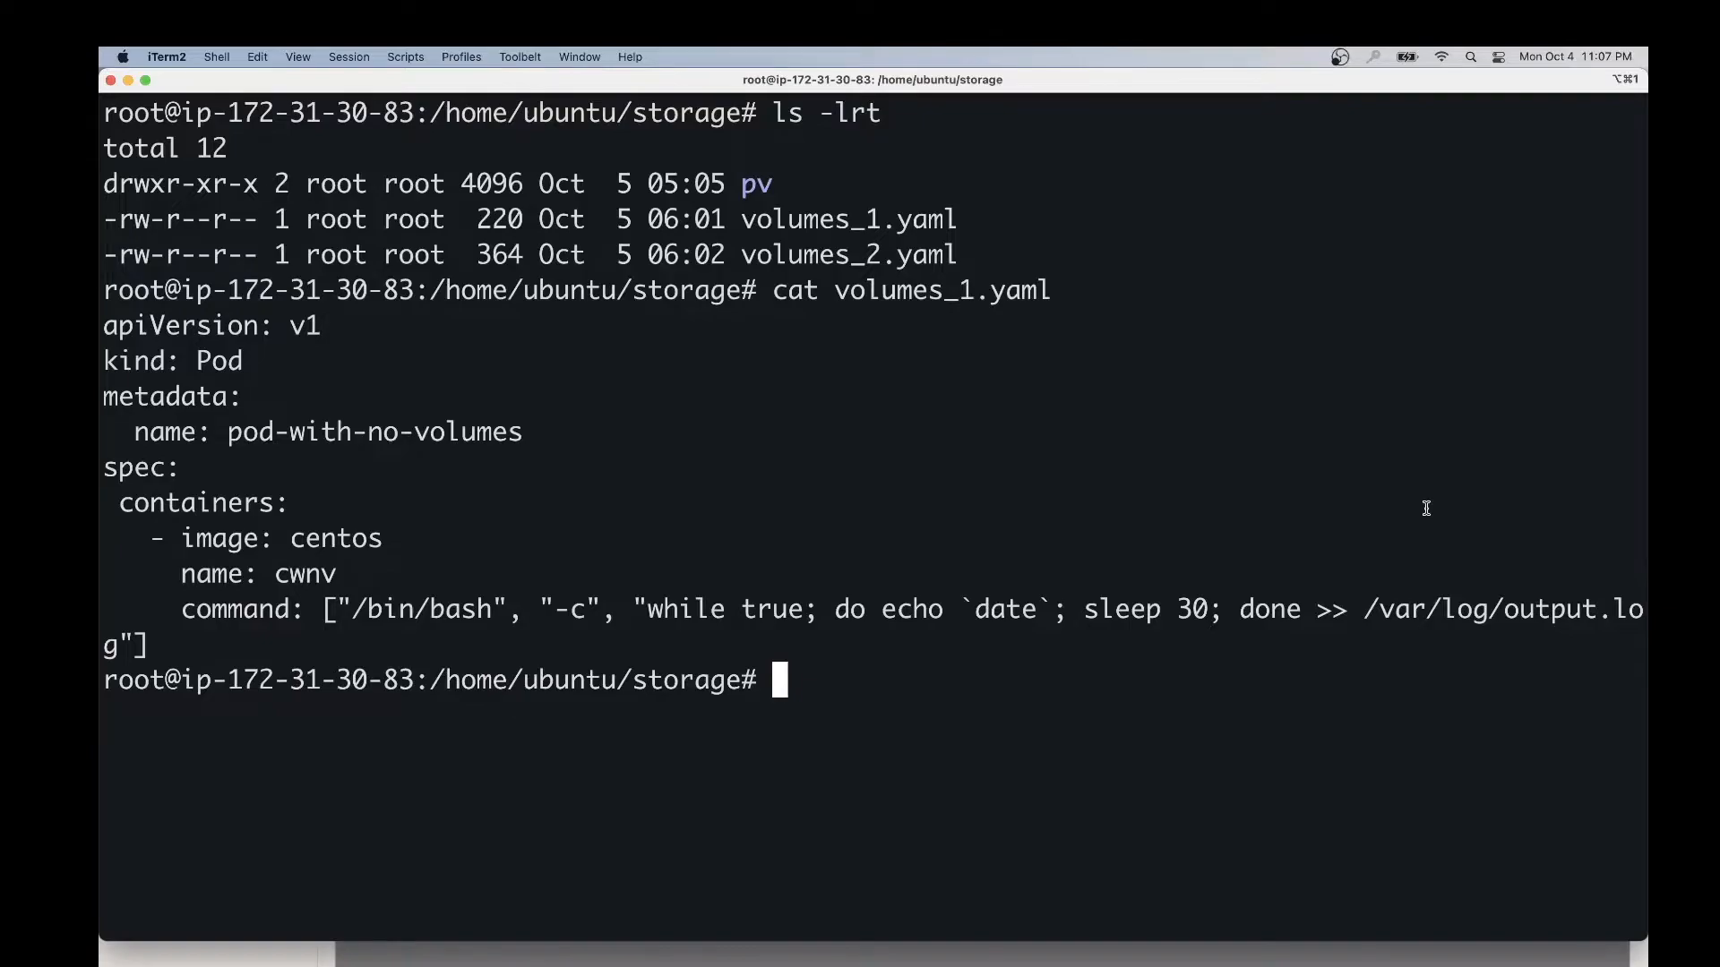
Create pod-with-no-volumes from volumes_1.yaml and list pods to confirm it is running
{"action": "type", "text": "kubect"}
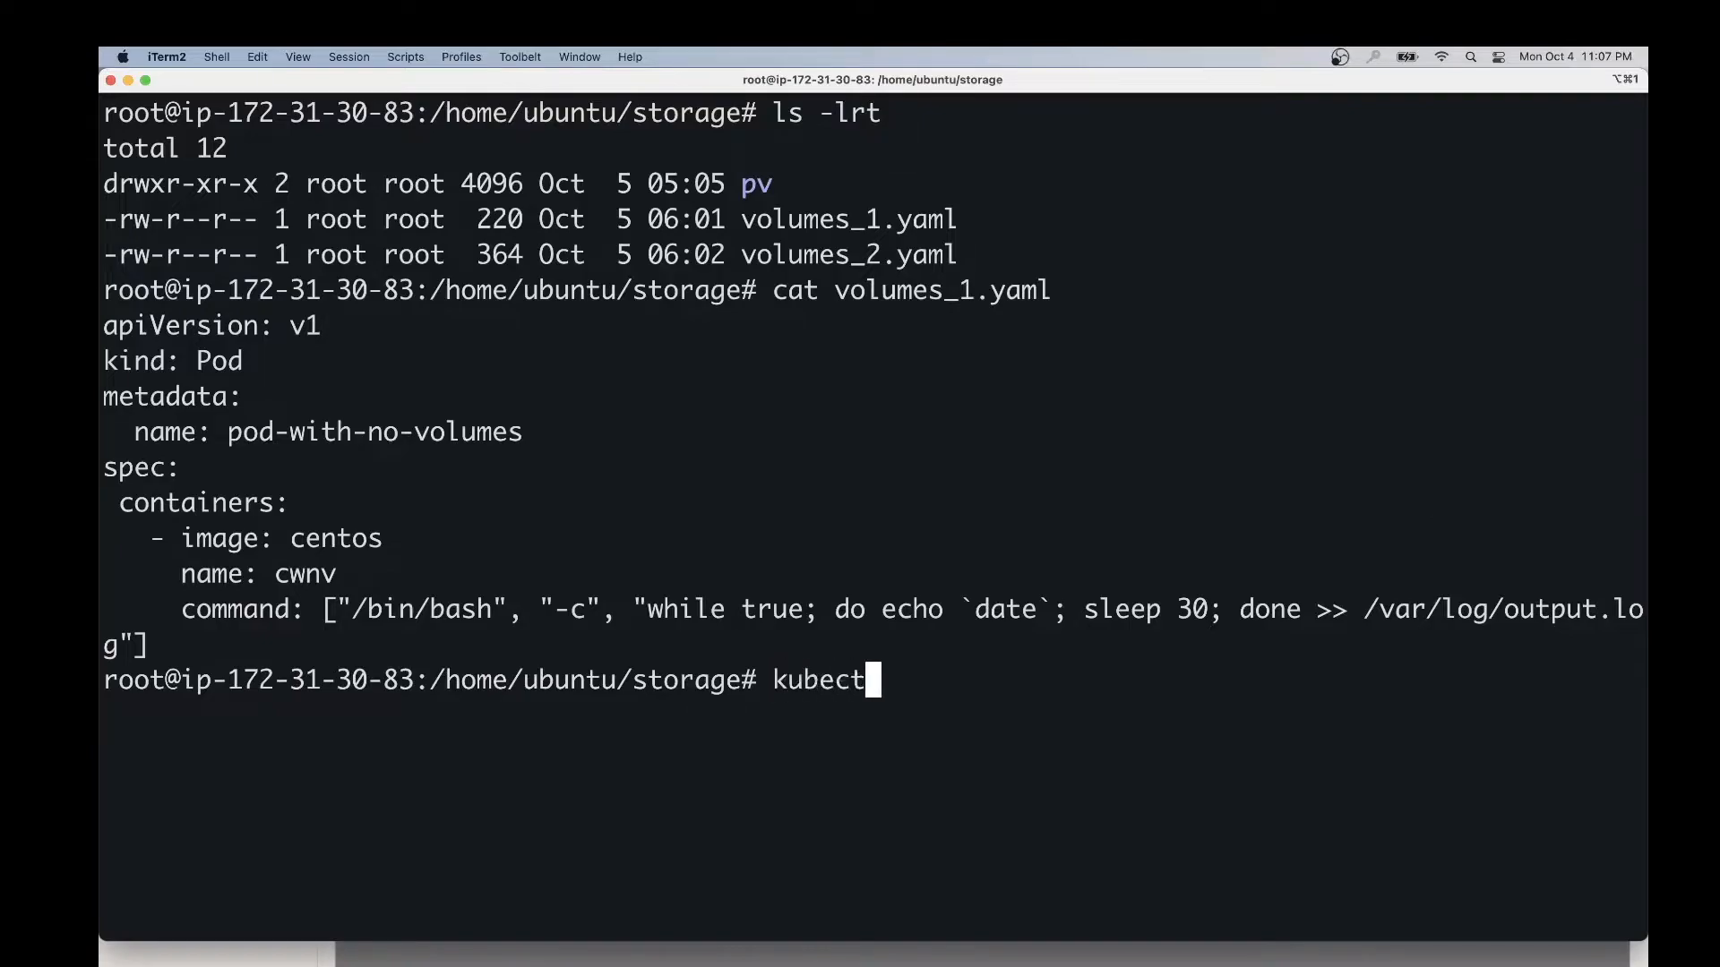
{"action": "key", "text": "Return"}
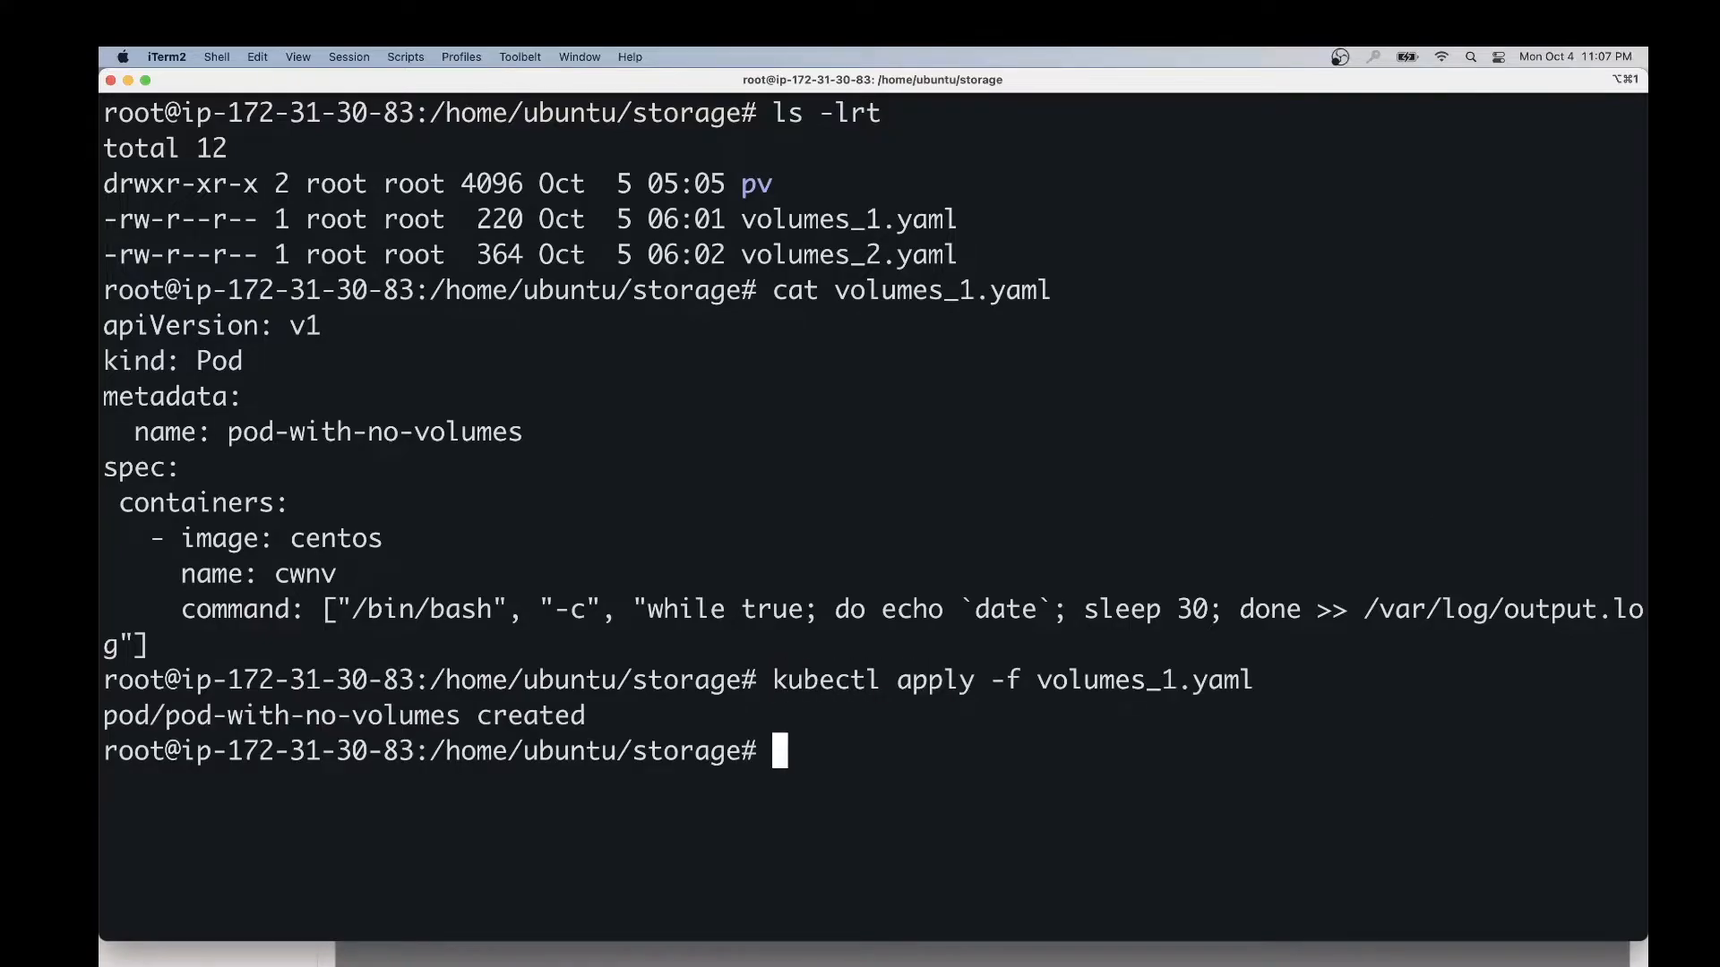
{"action": "type", "text": "kubectl get pods"}
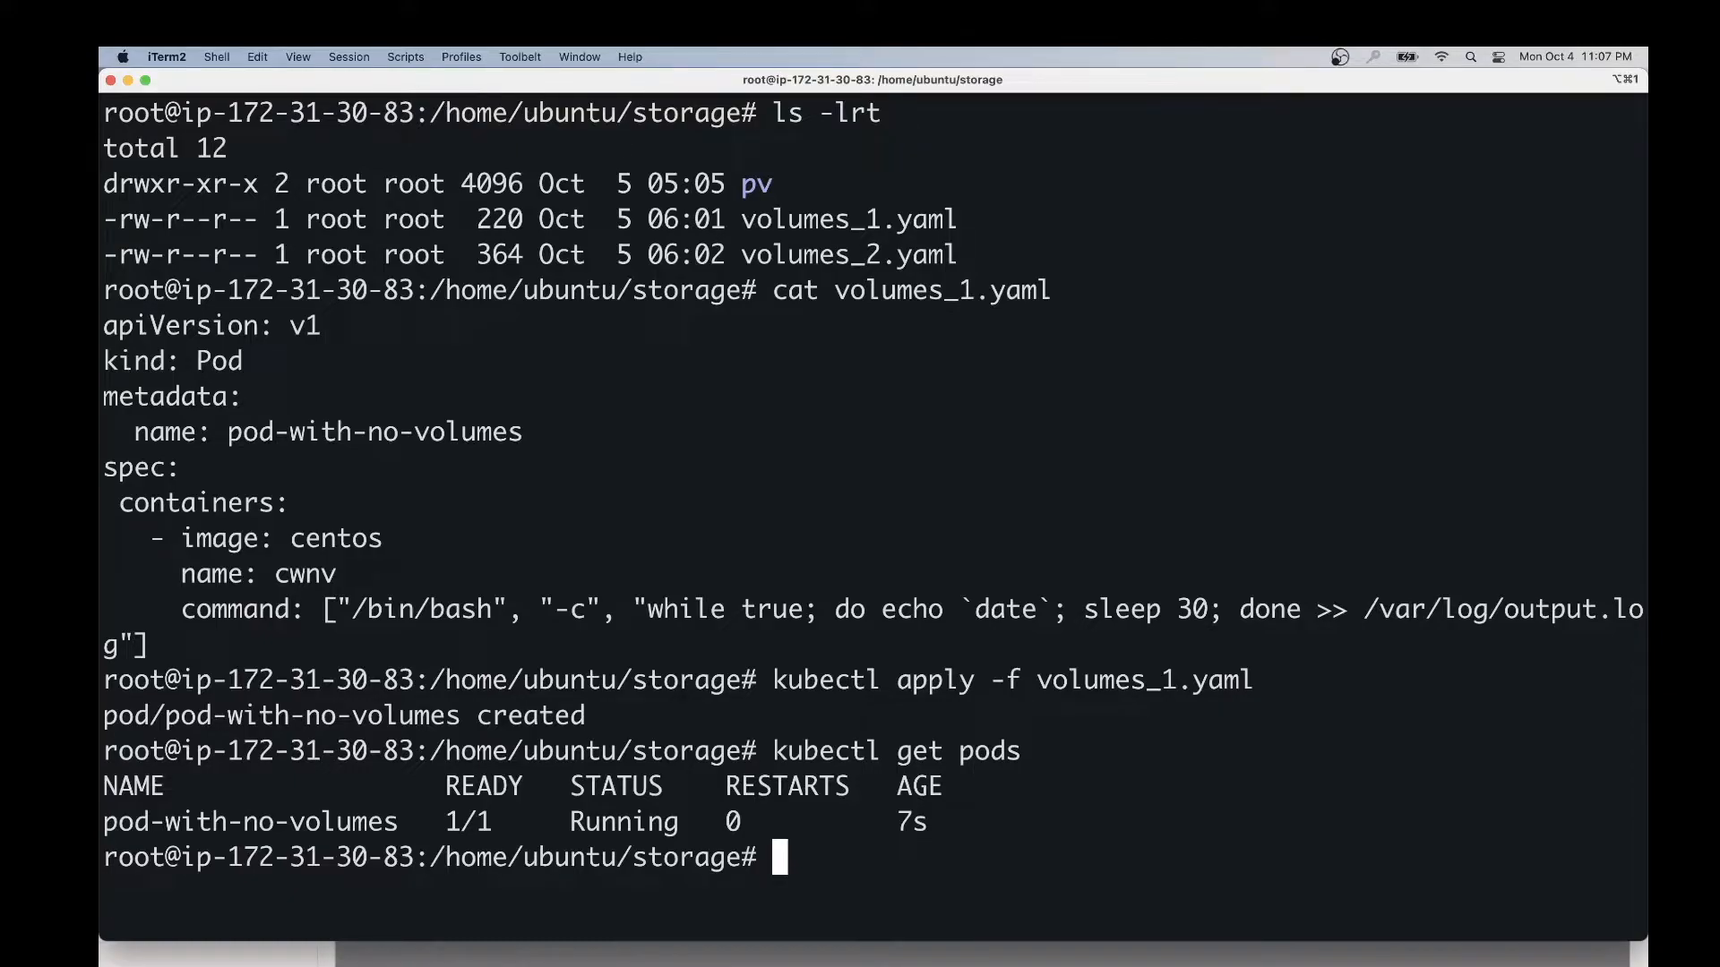
Print /var/log/output.log from pod-with-no-volumes via kubectl exec, showing two timestamps
{"action": "type", "text": "kubectl"}
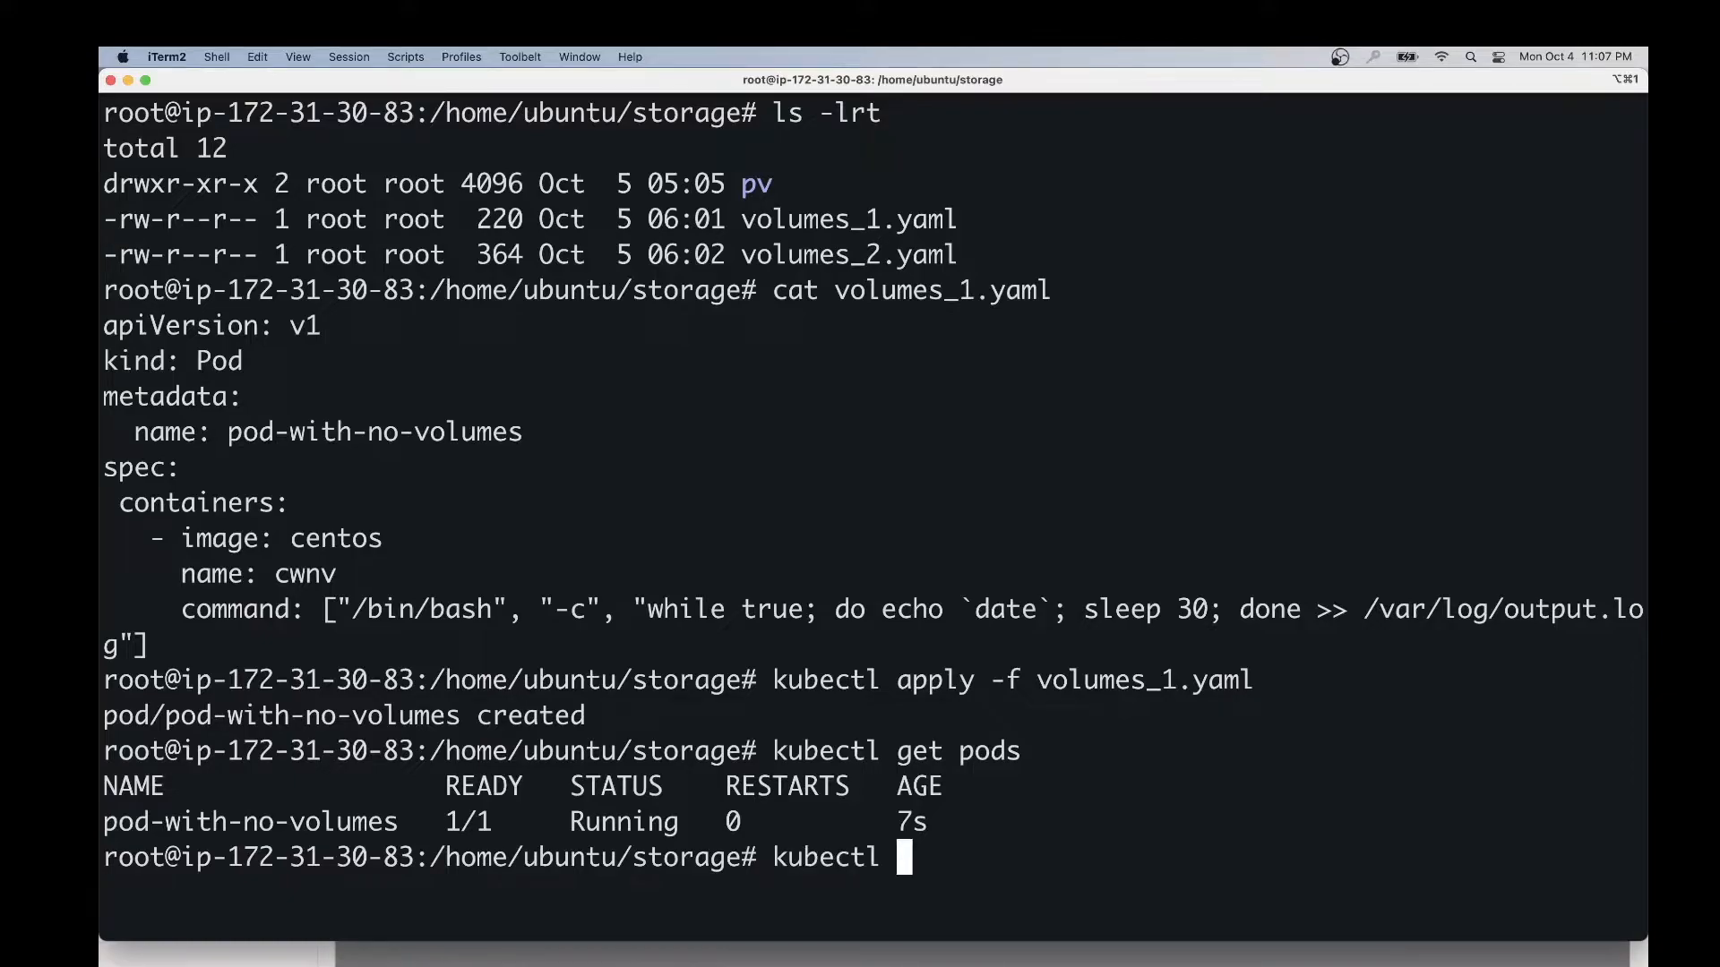
{"action": "type", "text": "exec"}
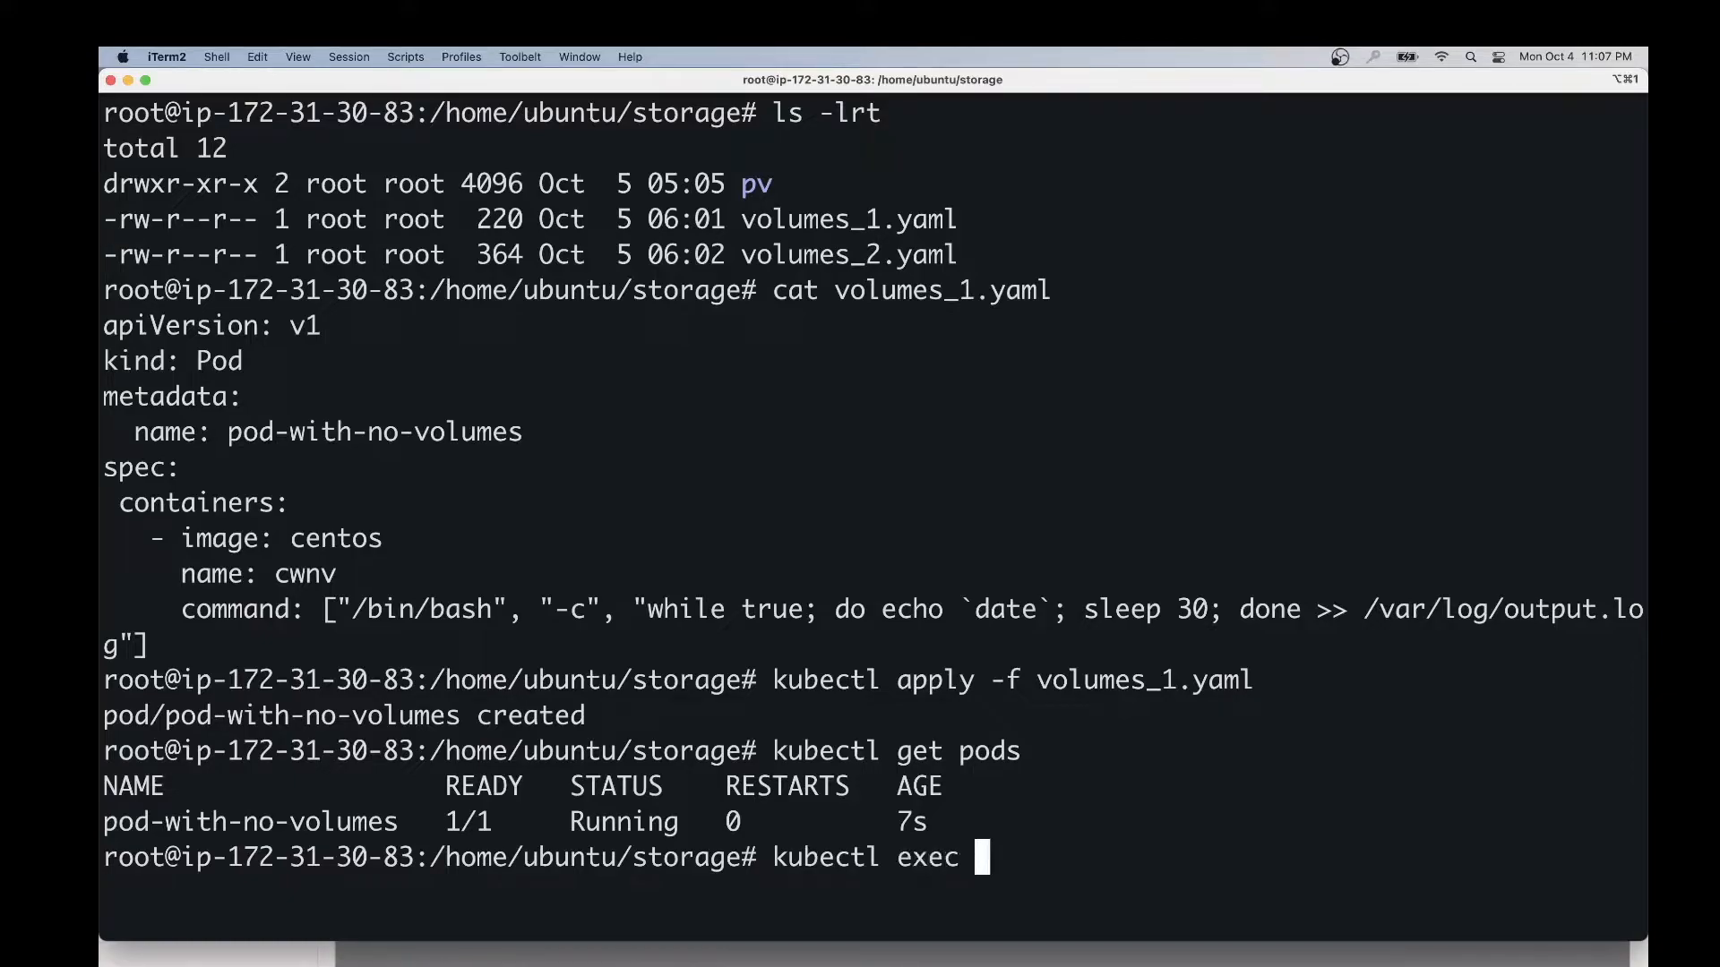
{"action": "double_click", "coordinate": [250, 822]}
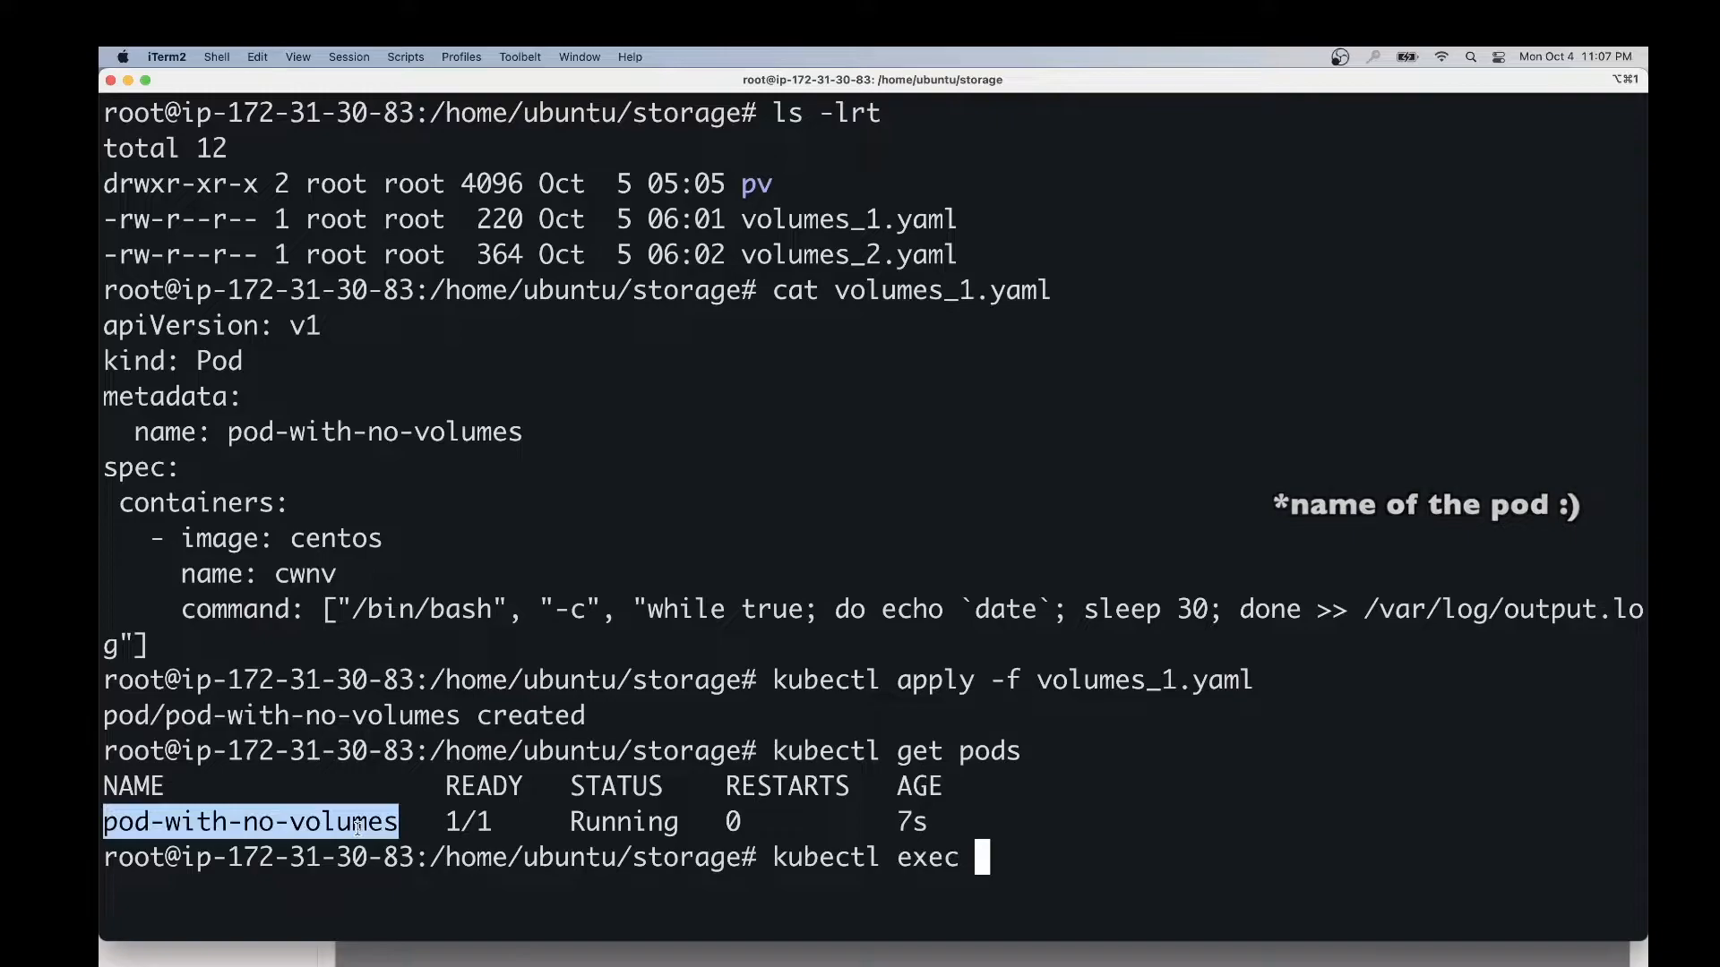
{"action": "type", "text": "pod-with-no-volumes -- cat"}
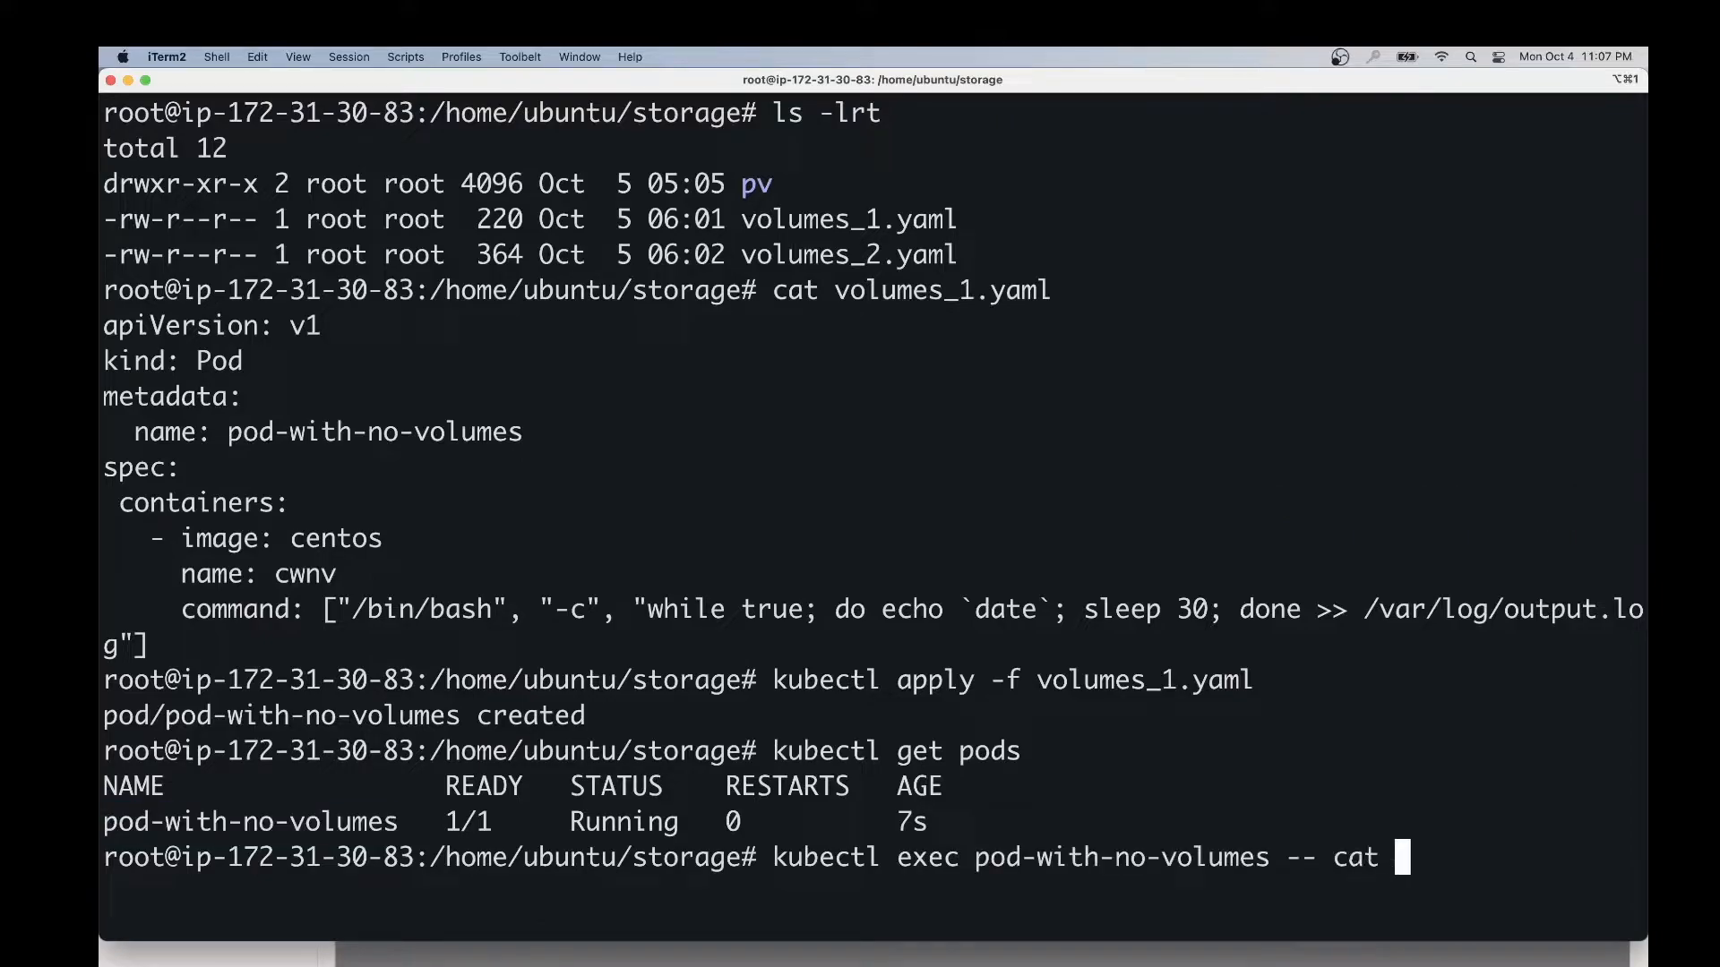
{"action": "key", "text": "Return"}
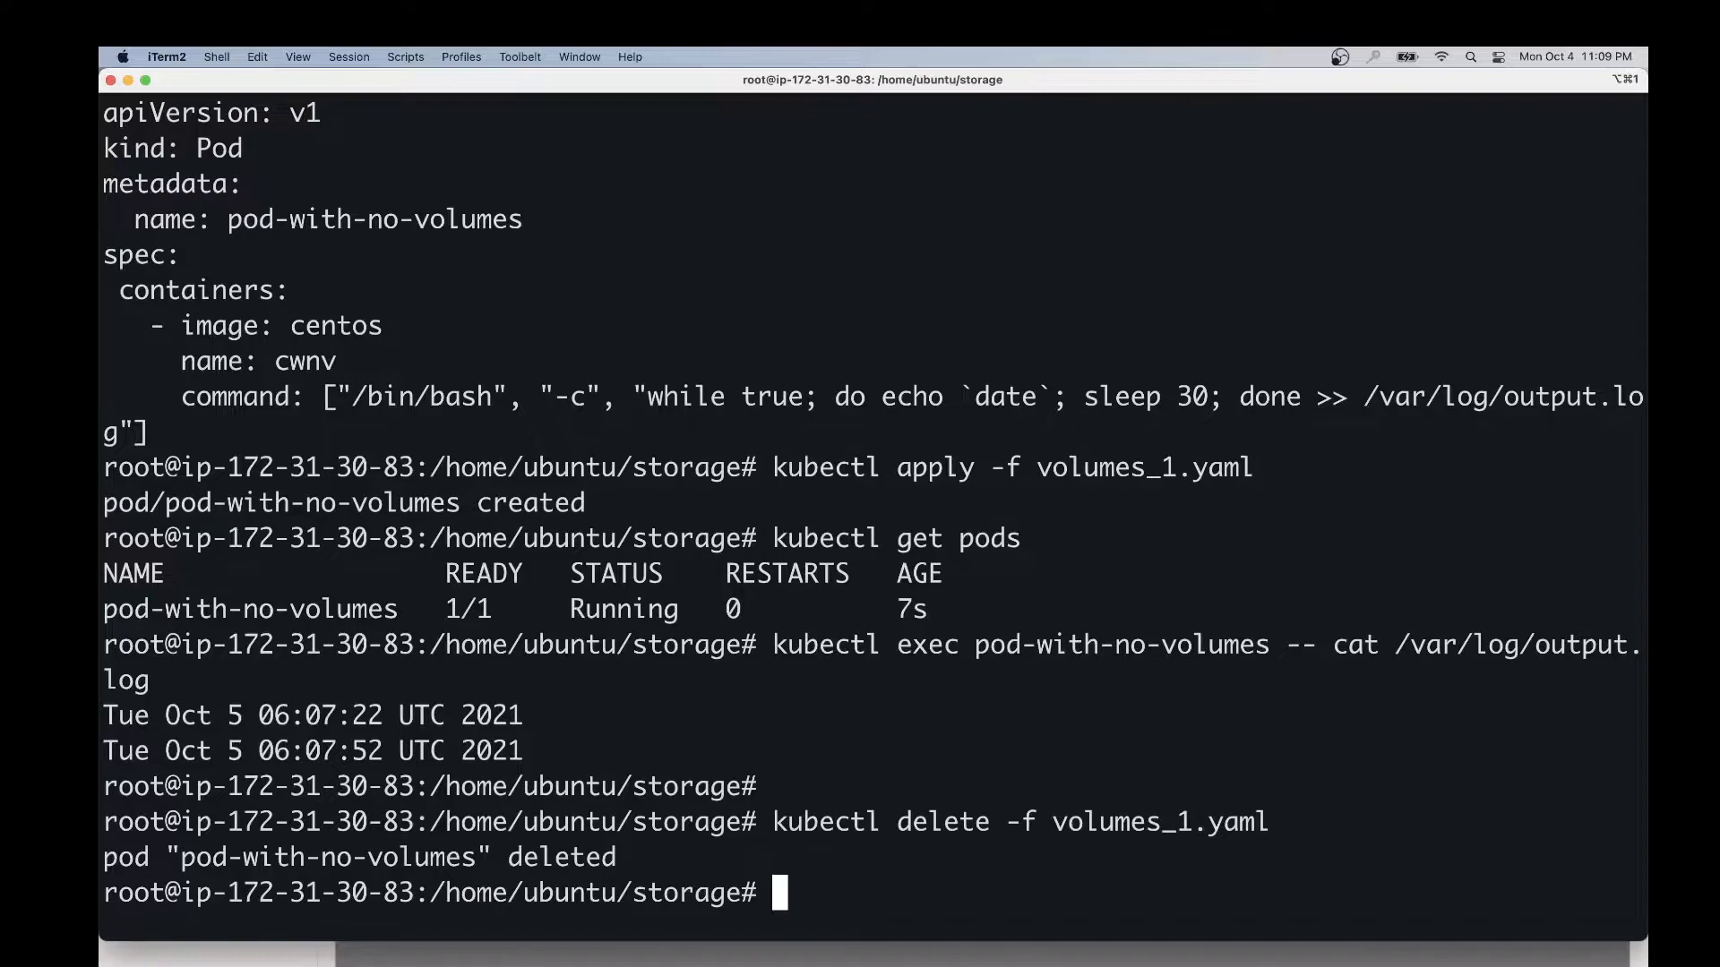
List pods and print the recreated pod-with-no-volumes log showing only one fresh timestamp
{"action": "type", "text": "kubectl get pods"}
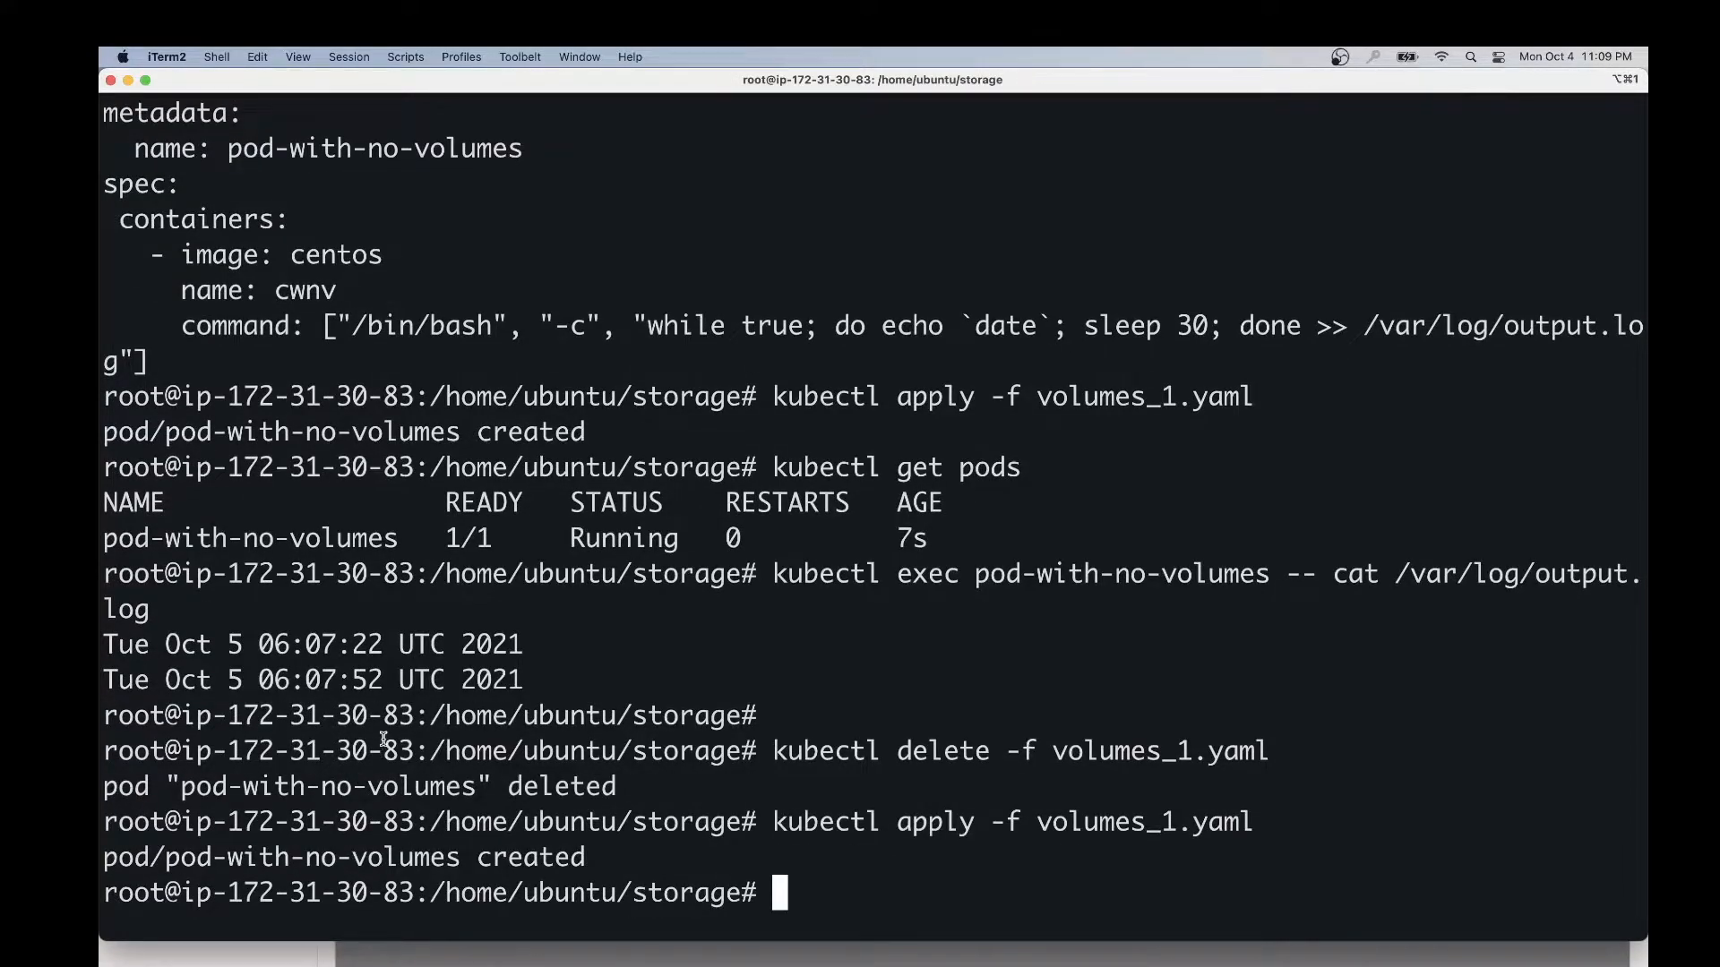
{"action": "type", "text": "kubectl get pods"}
{"action": "type", "text": "kubectl exec pod-with-no-volumes -- cat /var/log/output.log"}
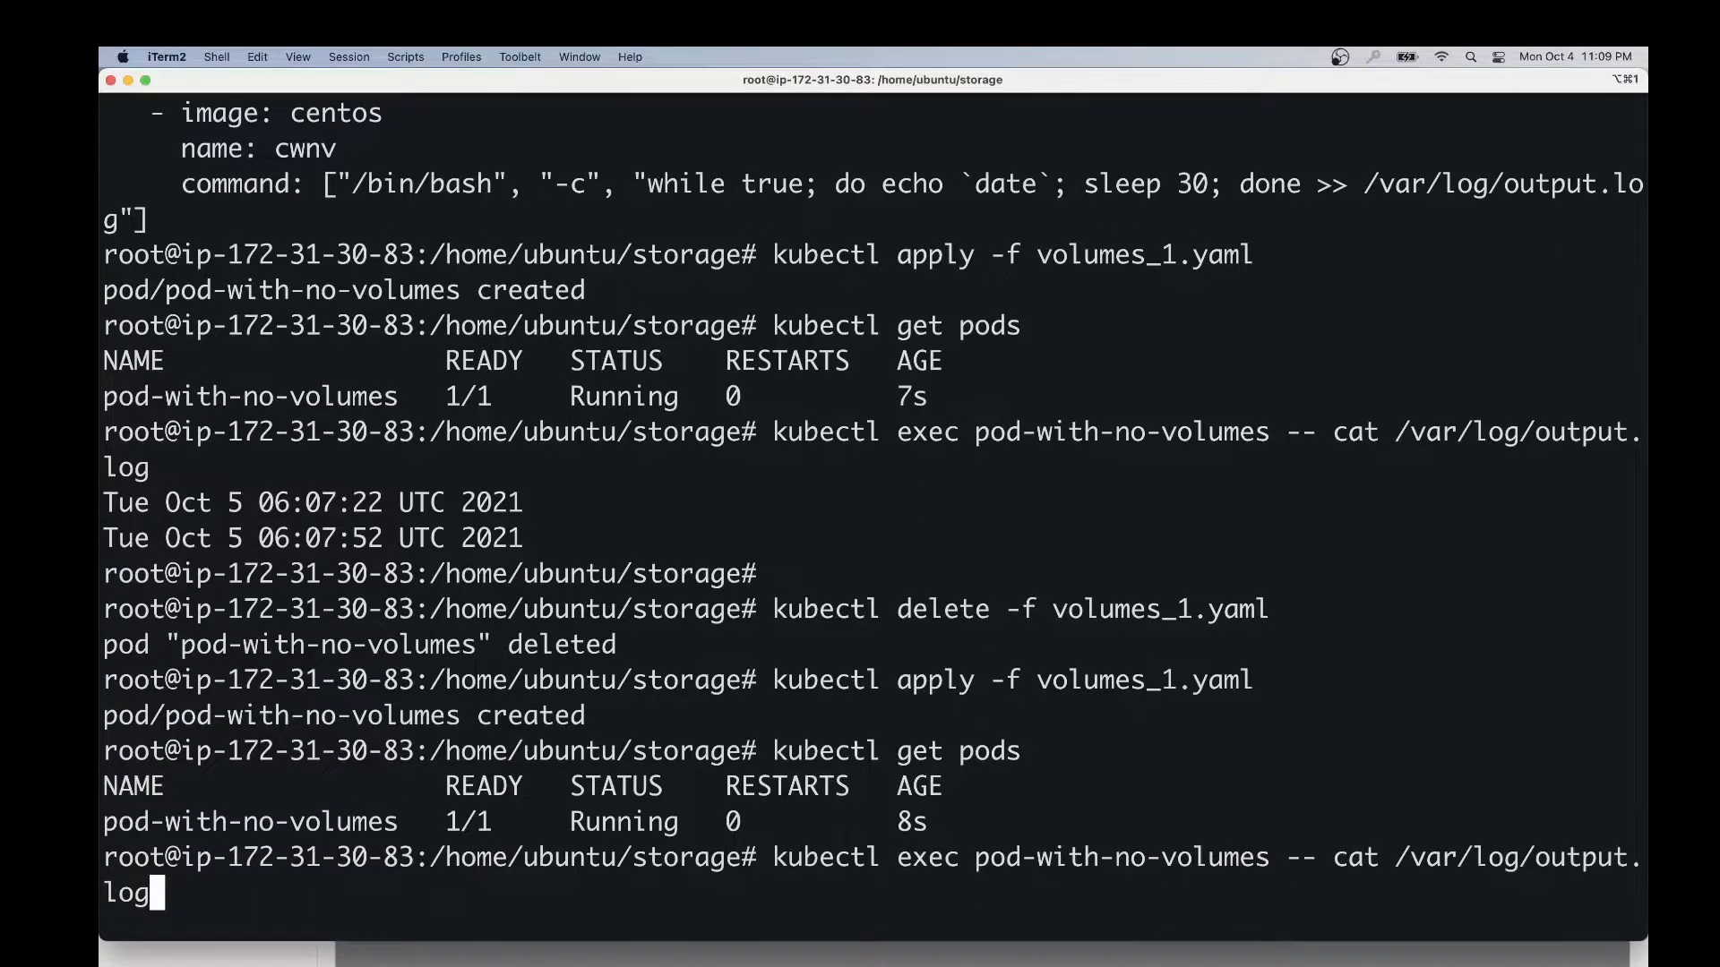
{"action": "key", "text": "Return"}
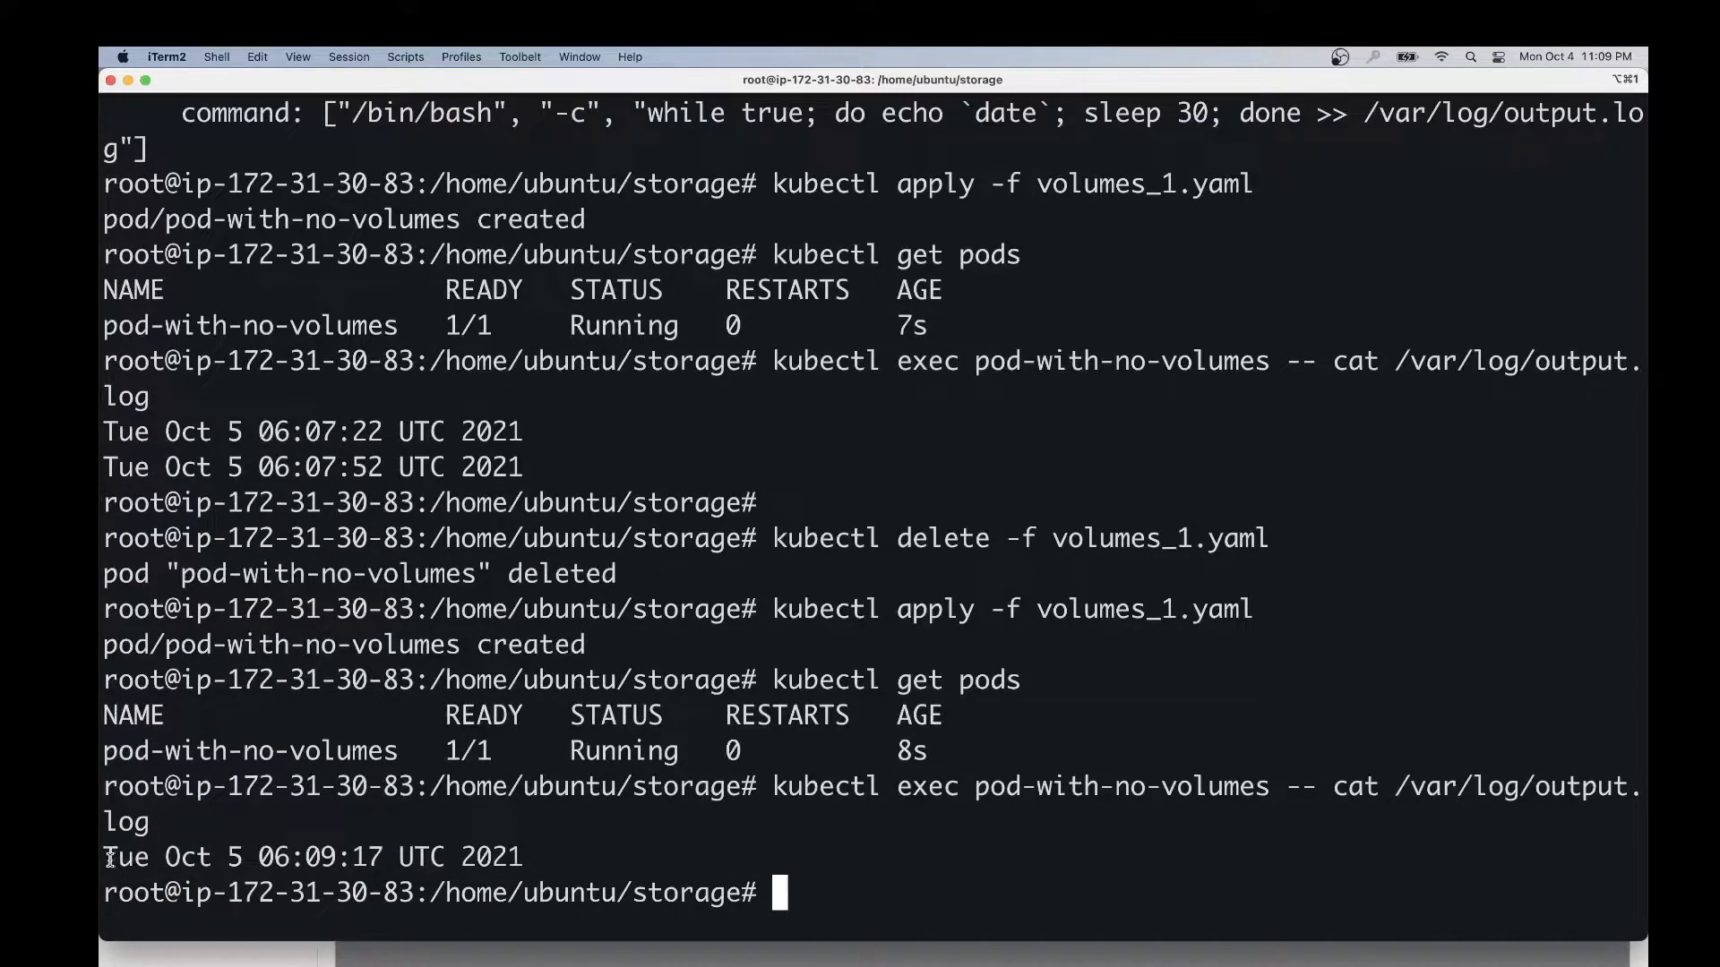
{"action": "double_click", "coordinate": [306, 856]}
{"action": "type", "text": "cat volumes_2.yaml"}
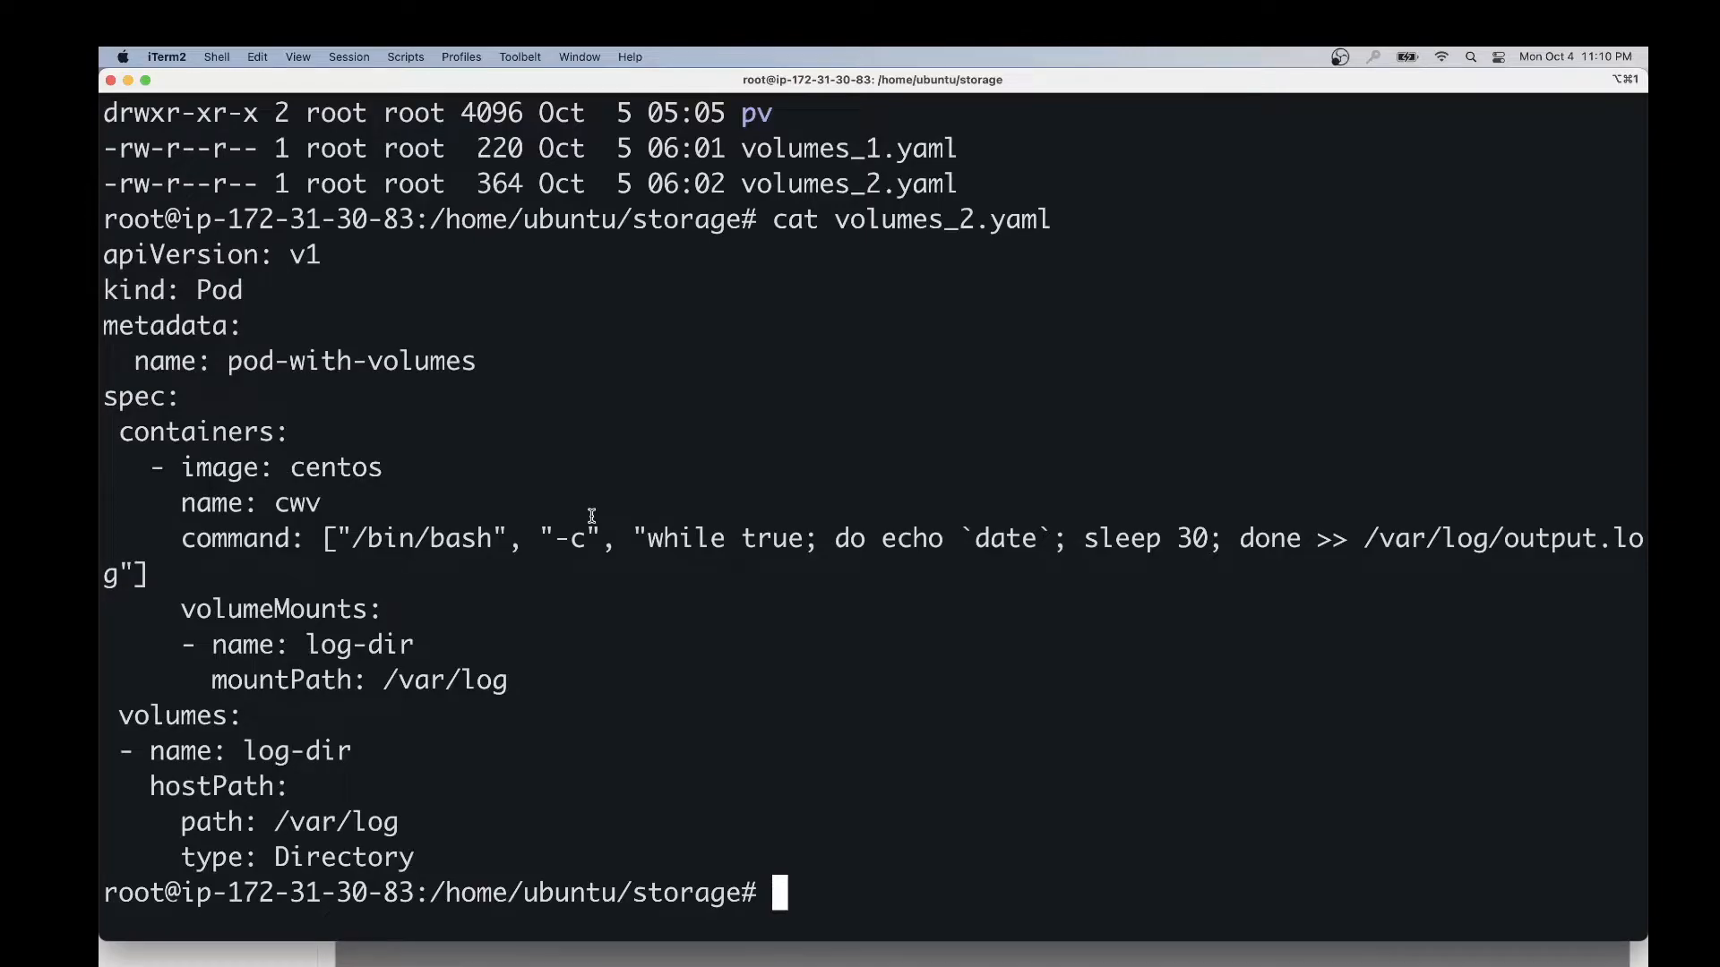
{"action": "mouse_move", "coordinate": [423, 858]}
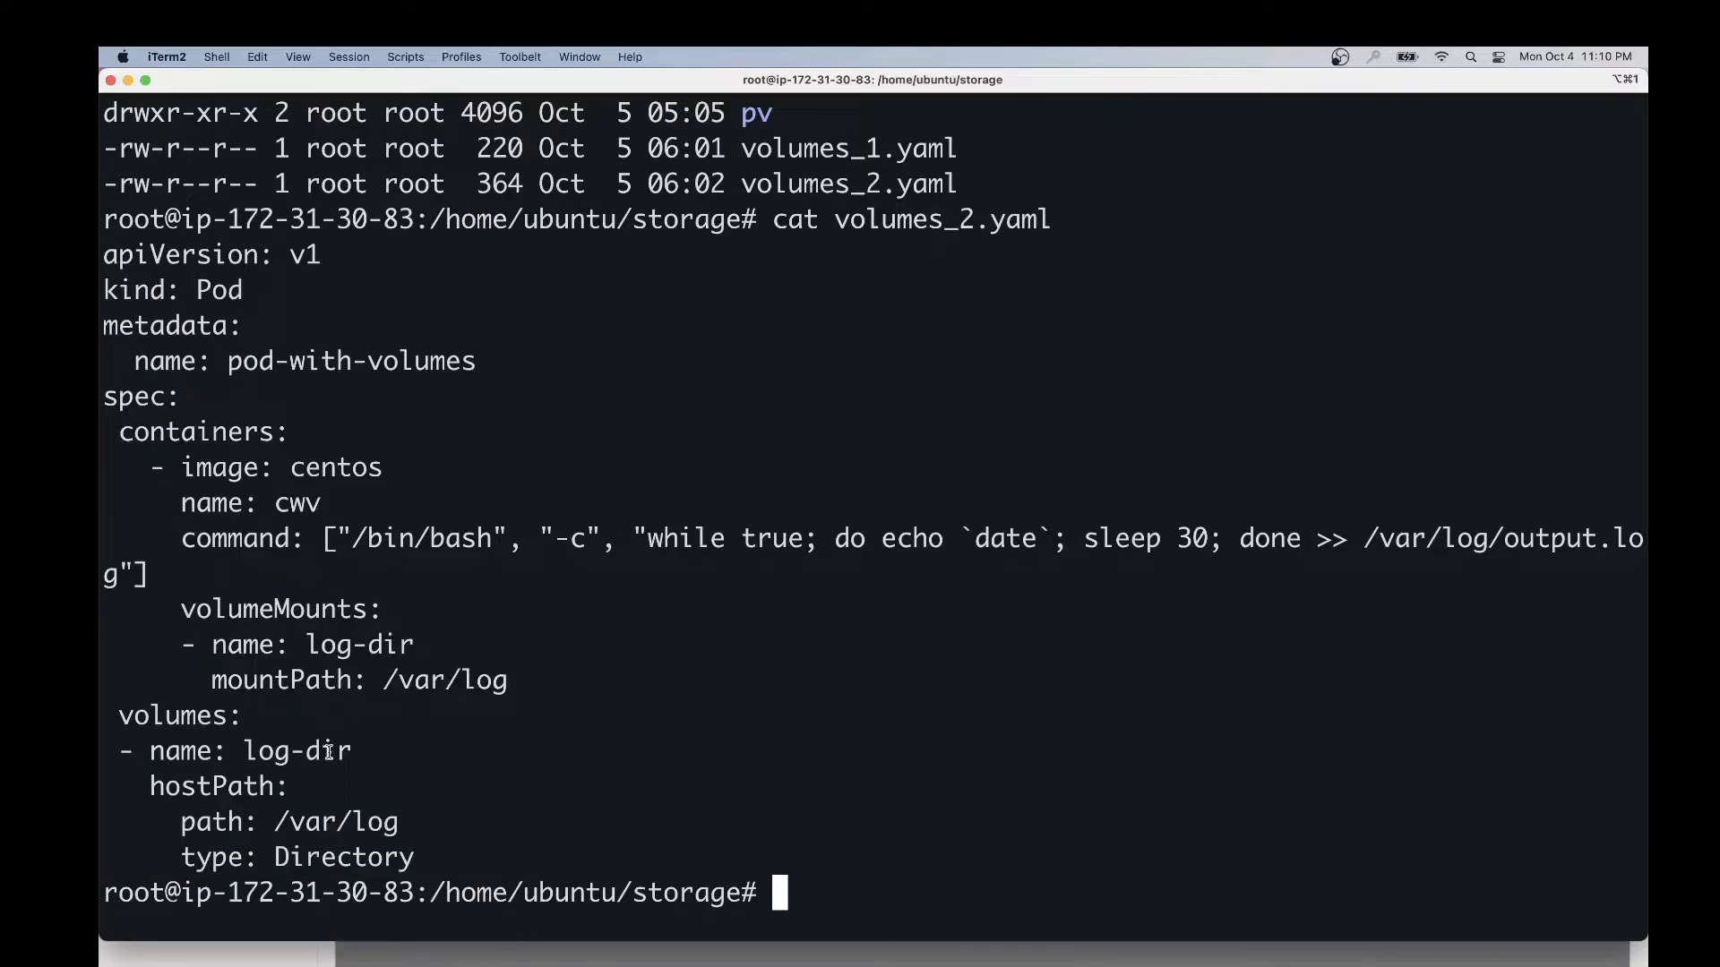
{"action": "double_click", "coordinate": [295, 751]}
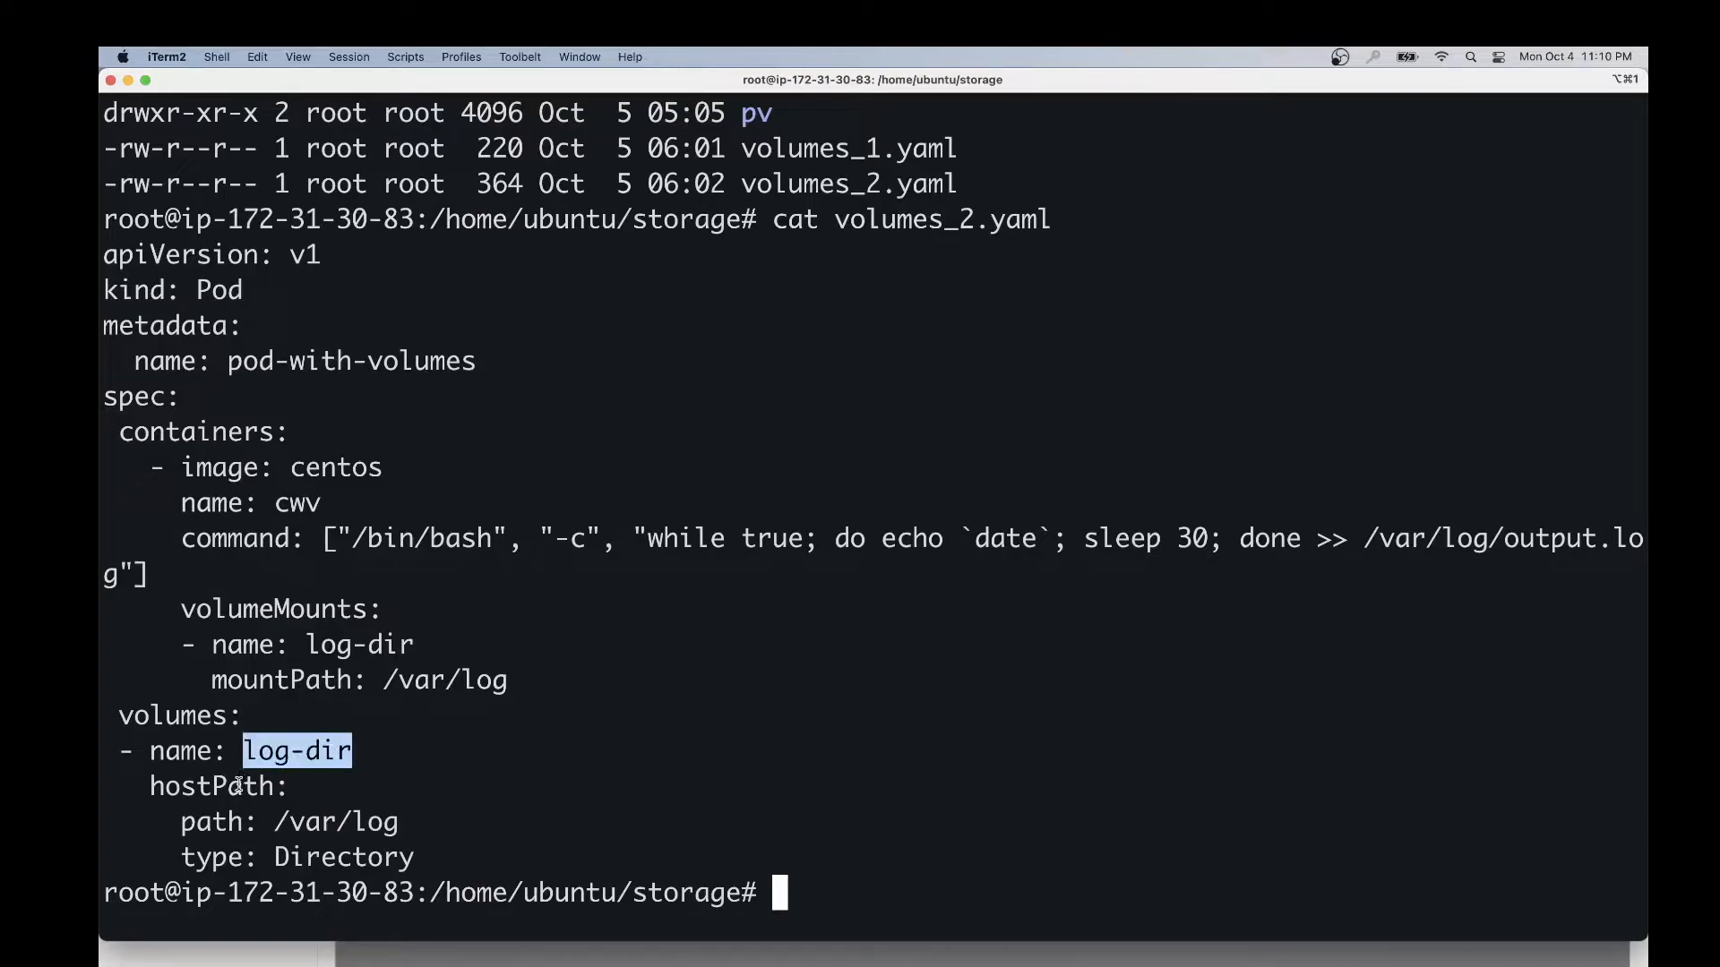
{"action": "double_click", "coordinate": [211, 787]}
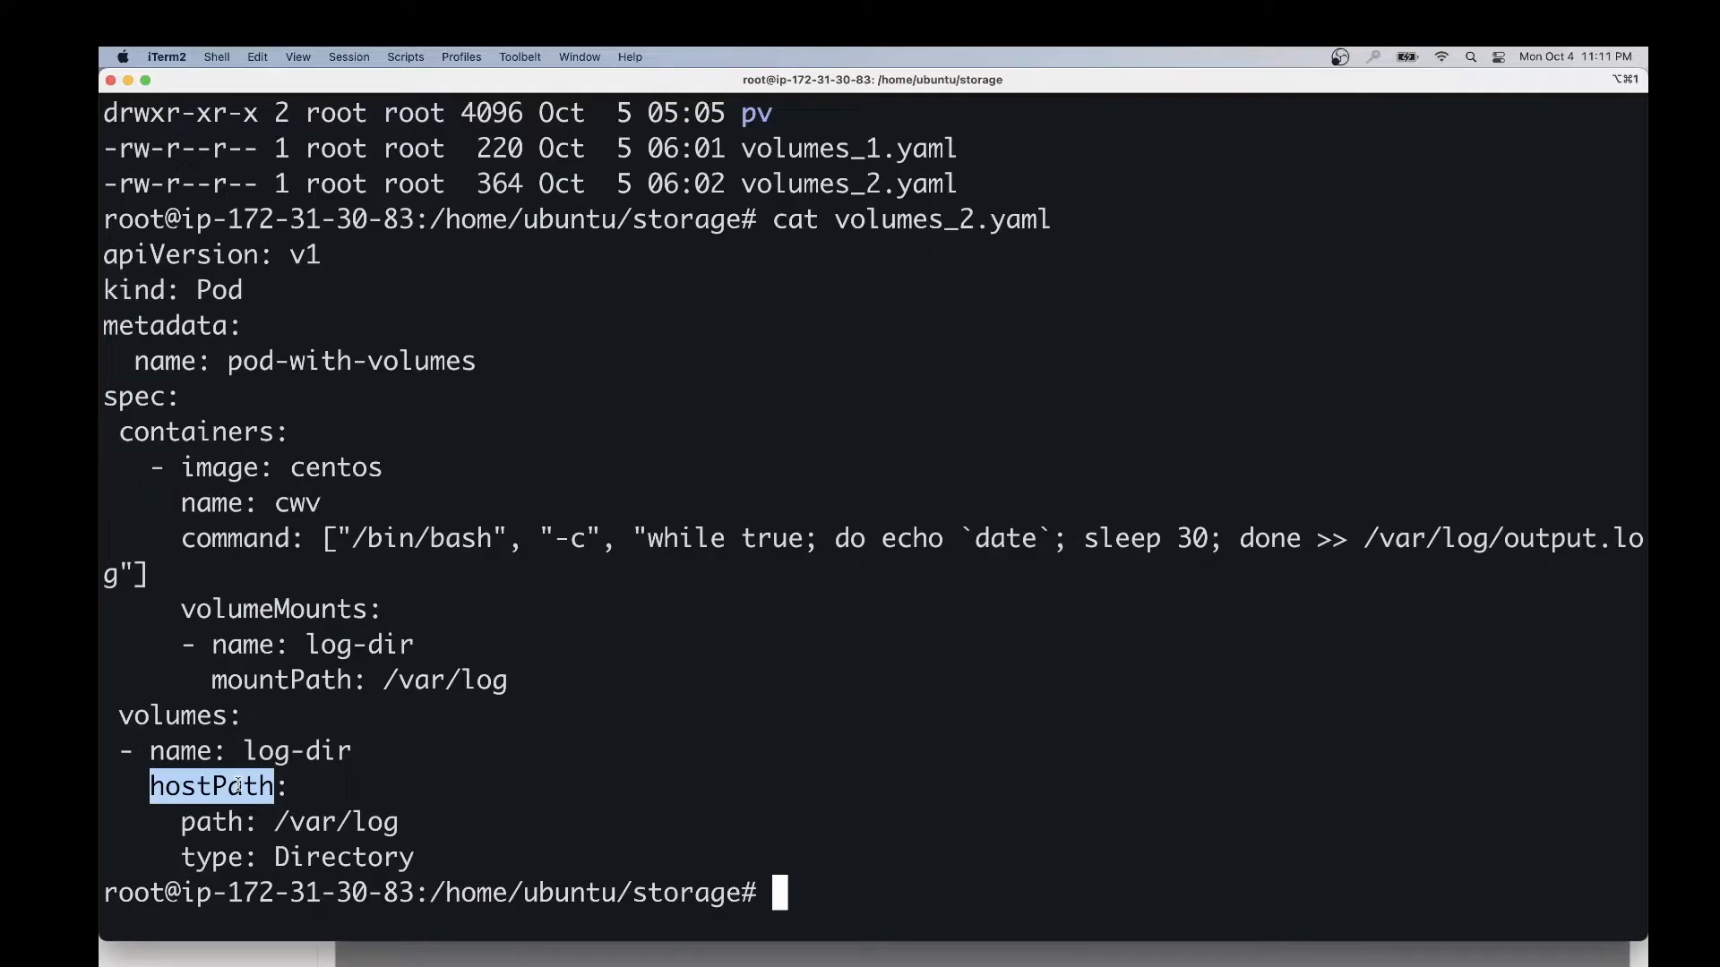
{"action": "mouse_move", "coordinate": [330, 838]}
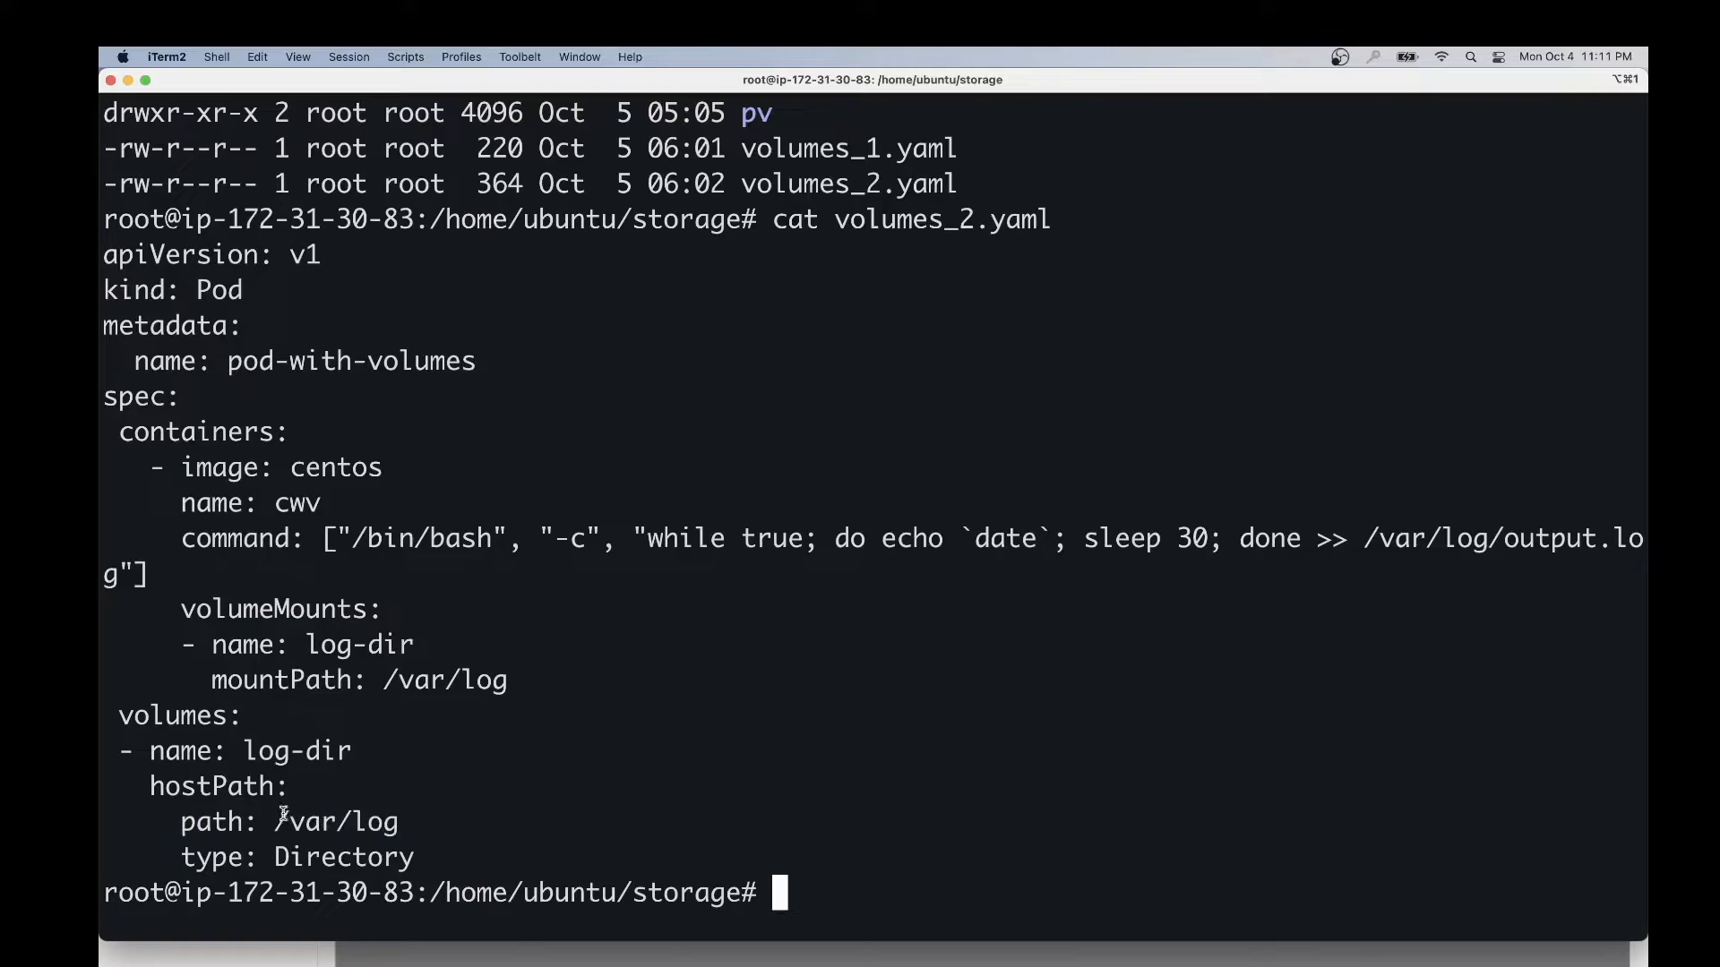
{"action": "double_click", "coordinate": [296, 856]}
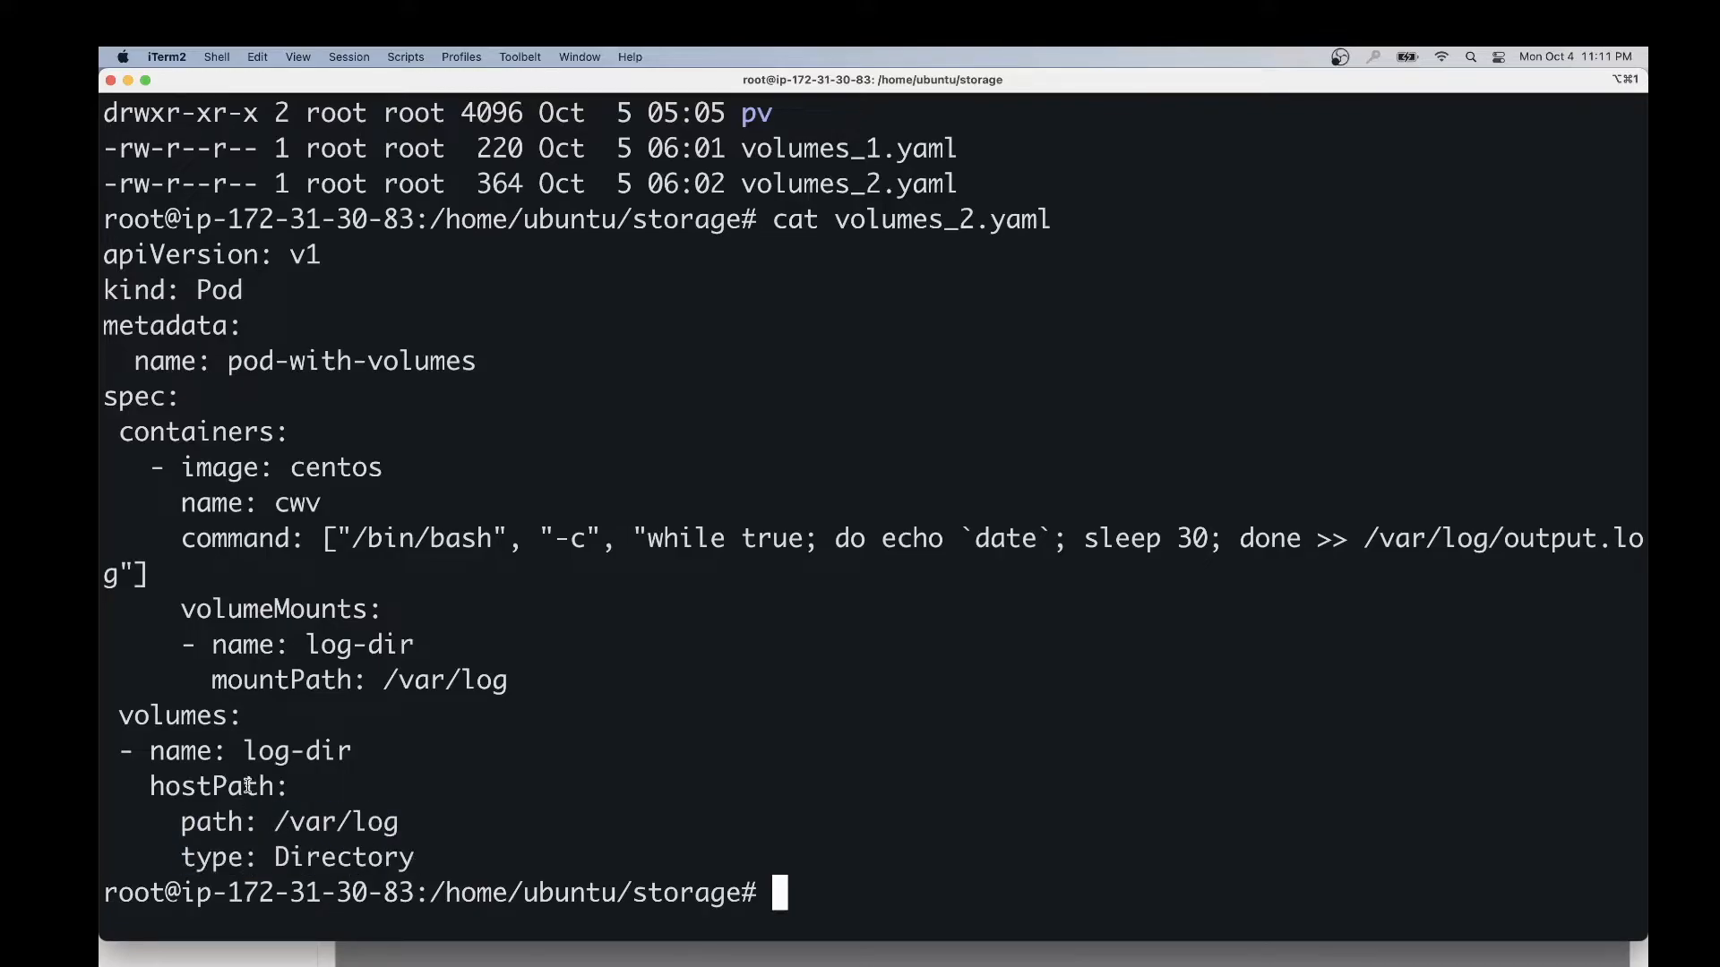
{"action": "double_click", "coordinate": [215, 786]}
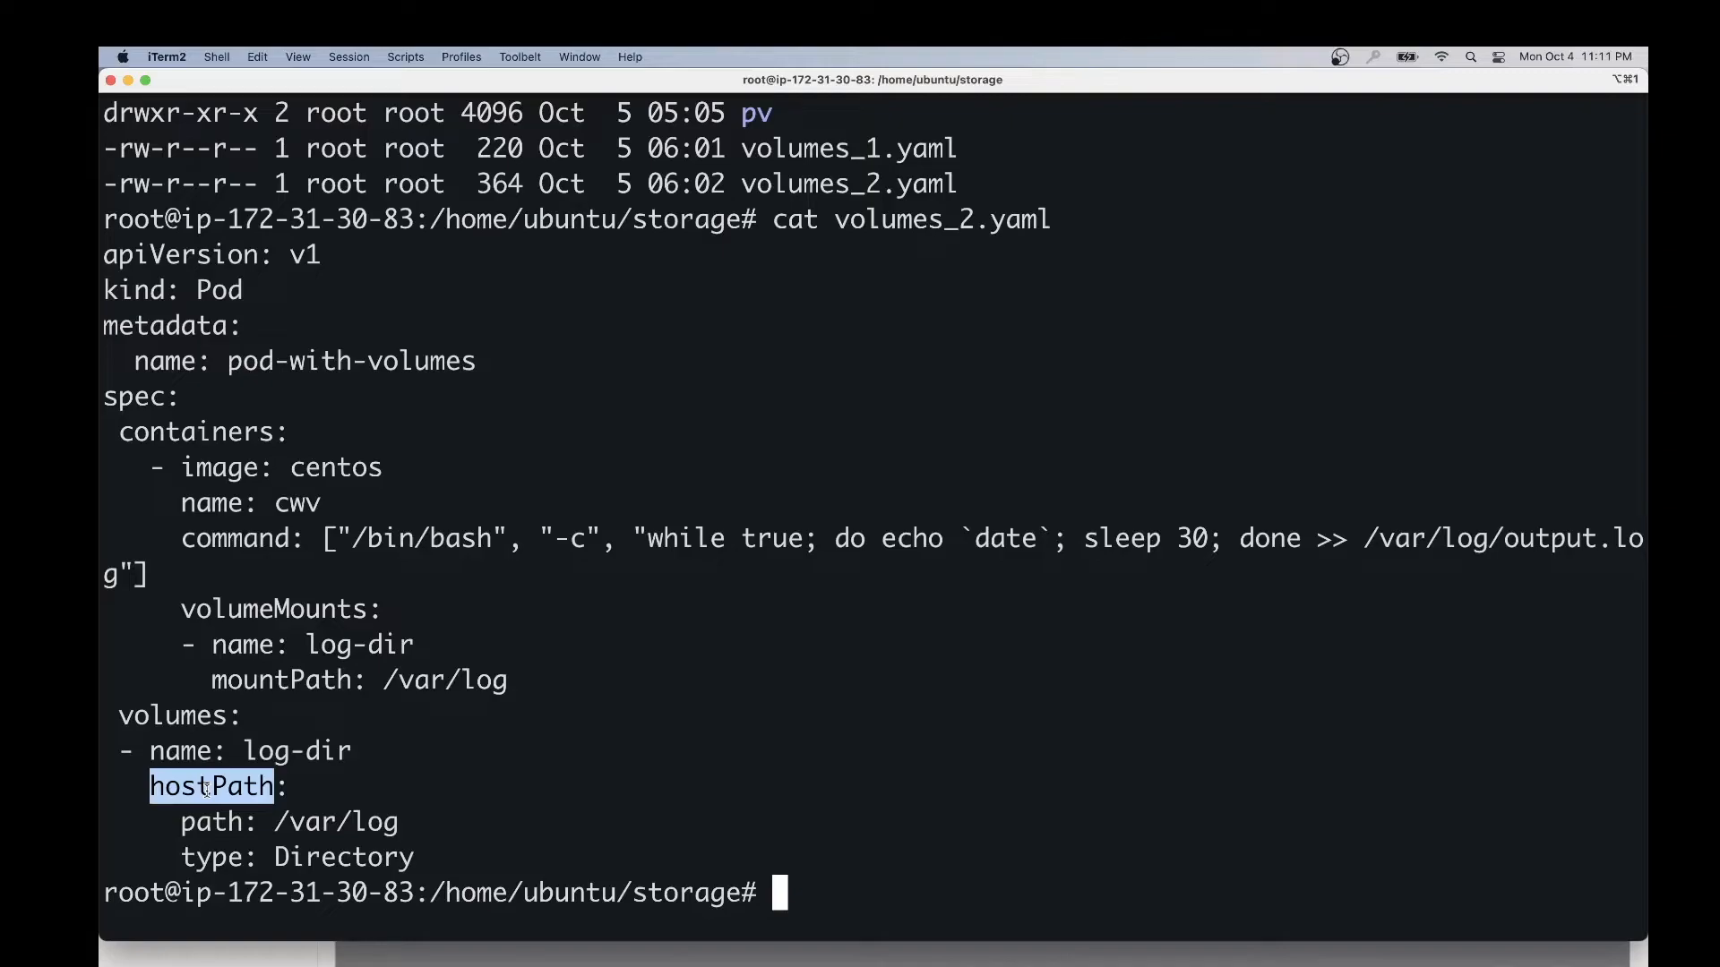
{"action": "mouse_move", "coordinate": [333, 681]}
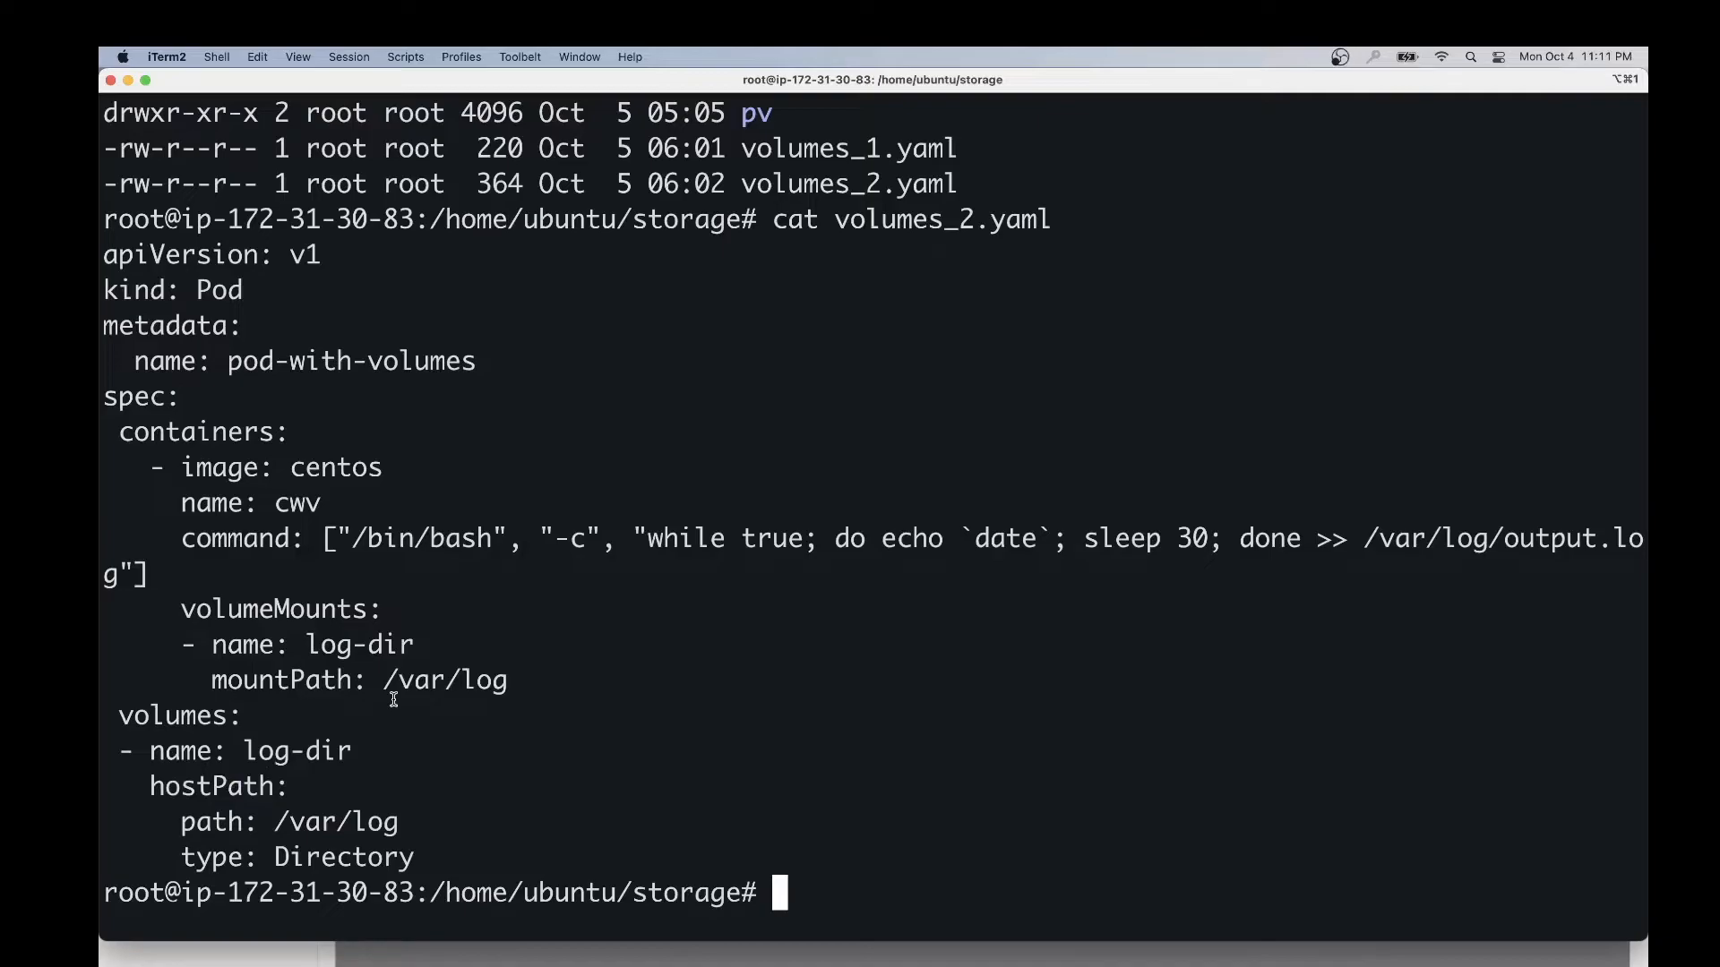
{"action": "mouse_move", "coordinate": [505, 391]}
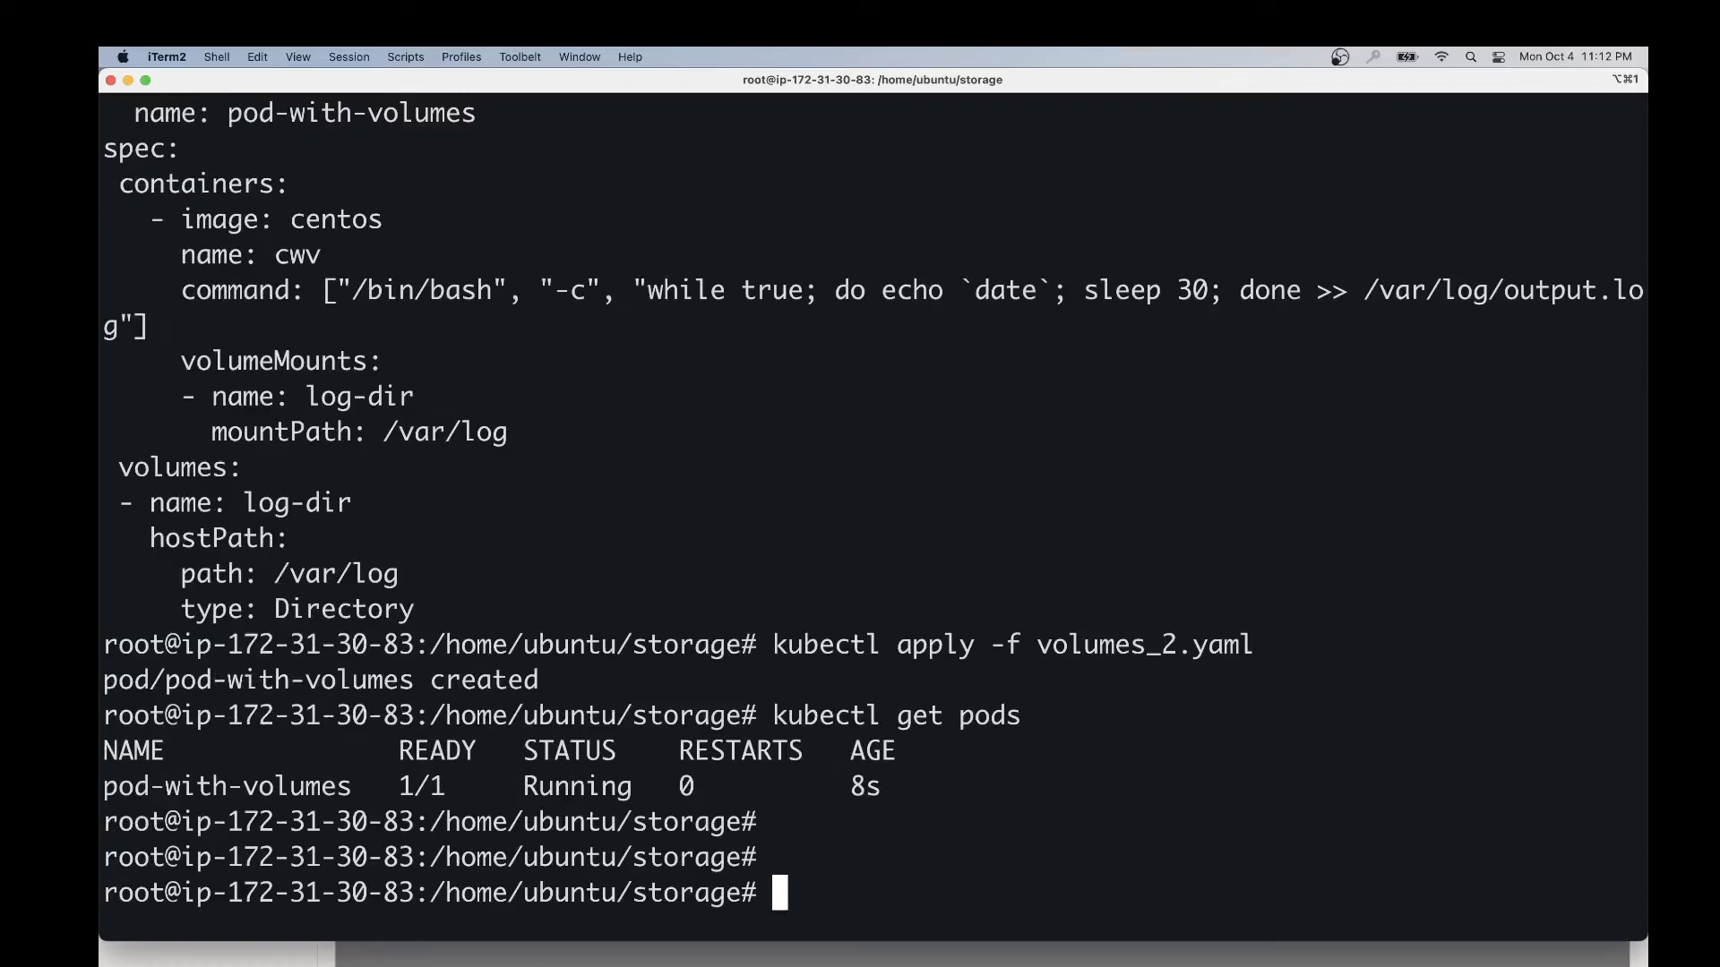
Apply volumes_2.yaml to create pod-with-volumes with its hostPath /var/log mount
{"action": "type", "text": "kubectl"}
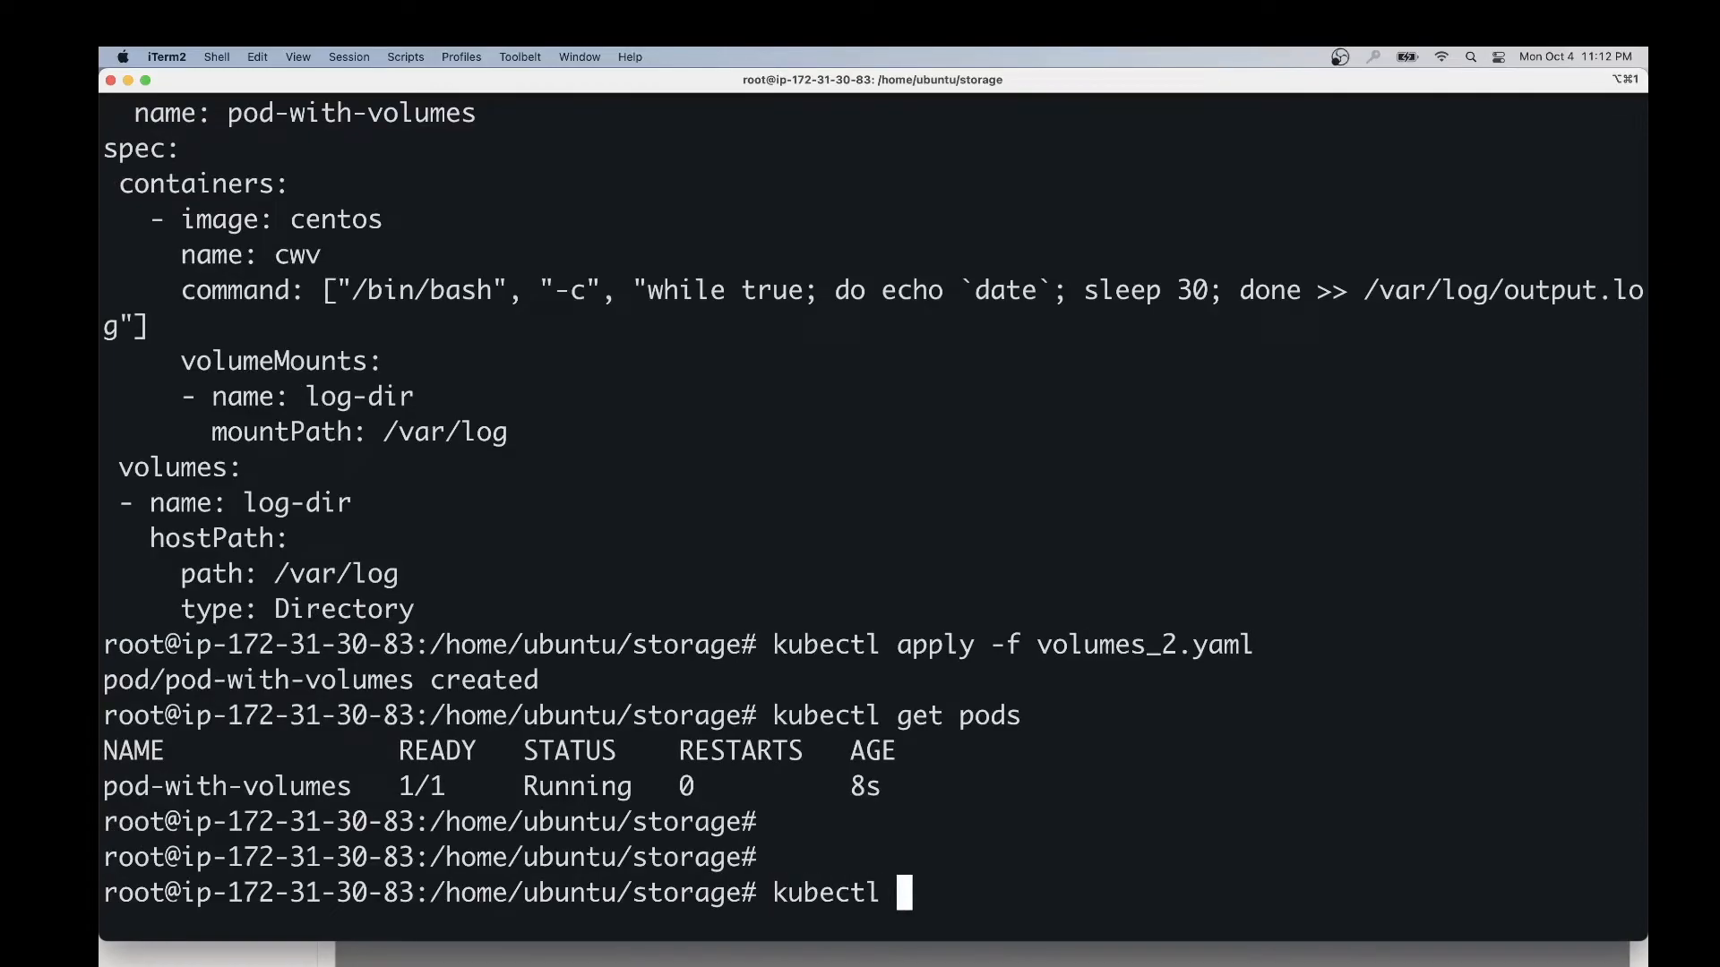
{"action": "key", "text": "Return"}
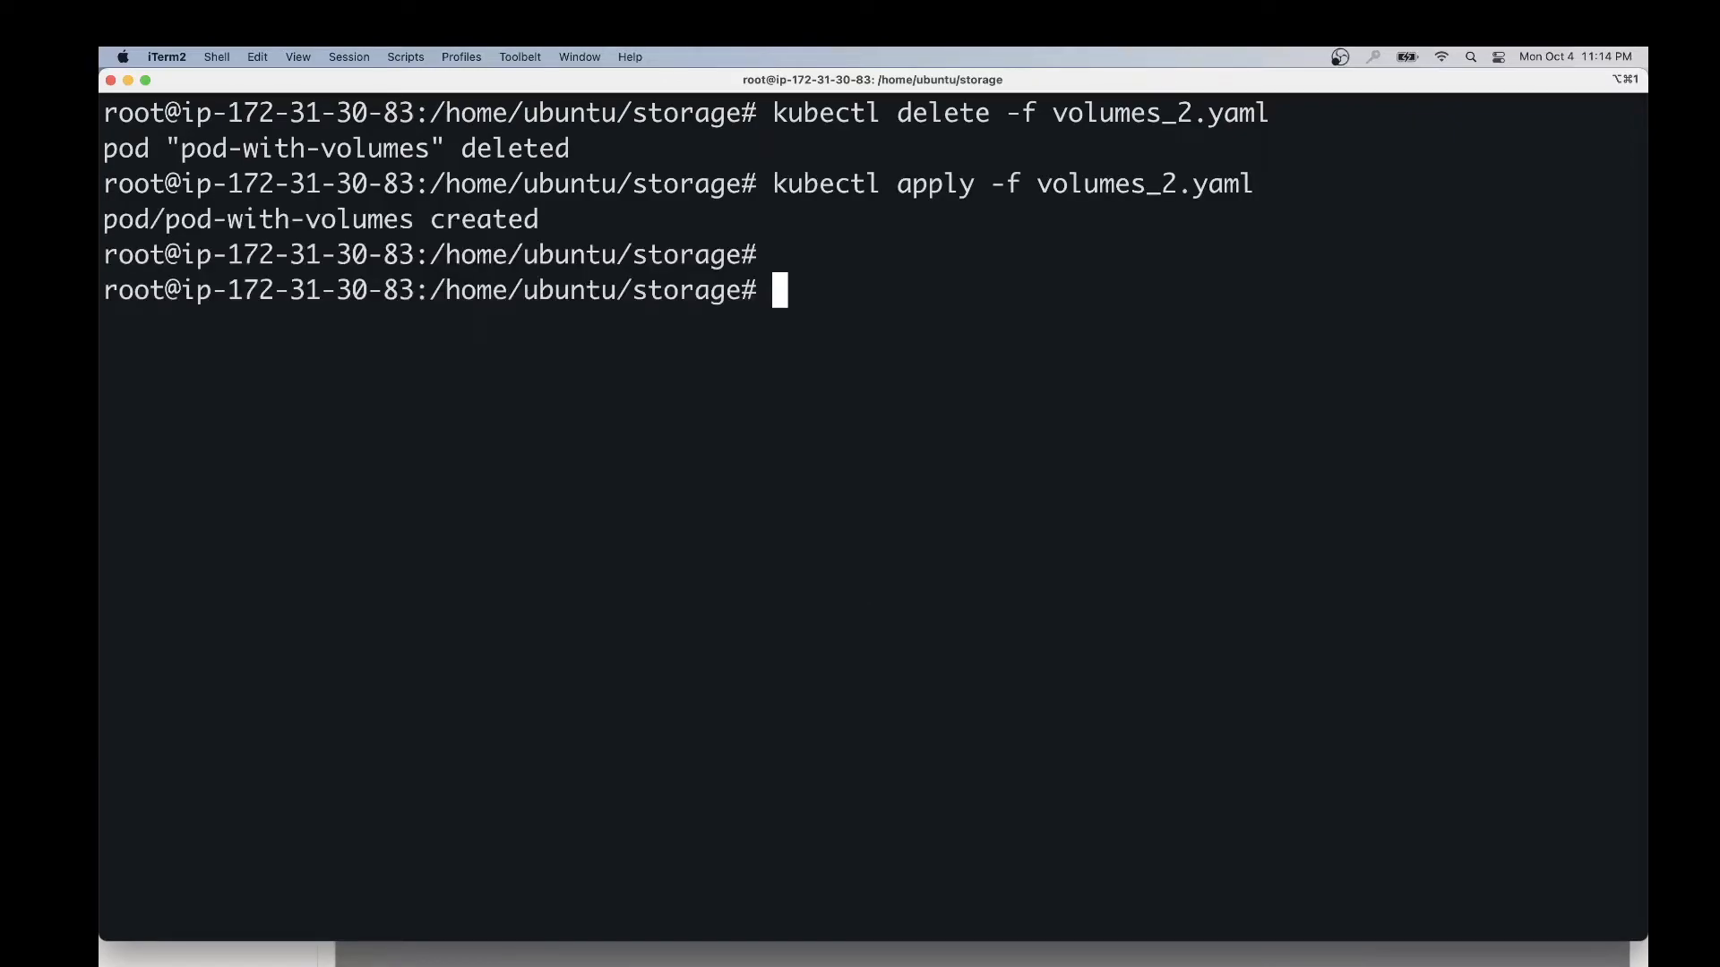
Clear the screen and print pod-with-volumes' output.log showing five surviving 06:12 timestamps
{"action": "type", "text": "clear"}
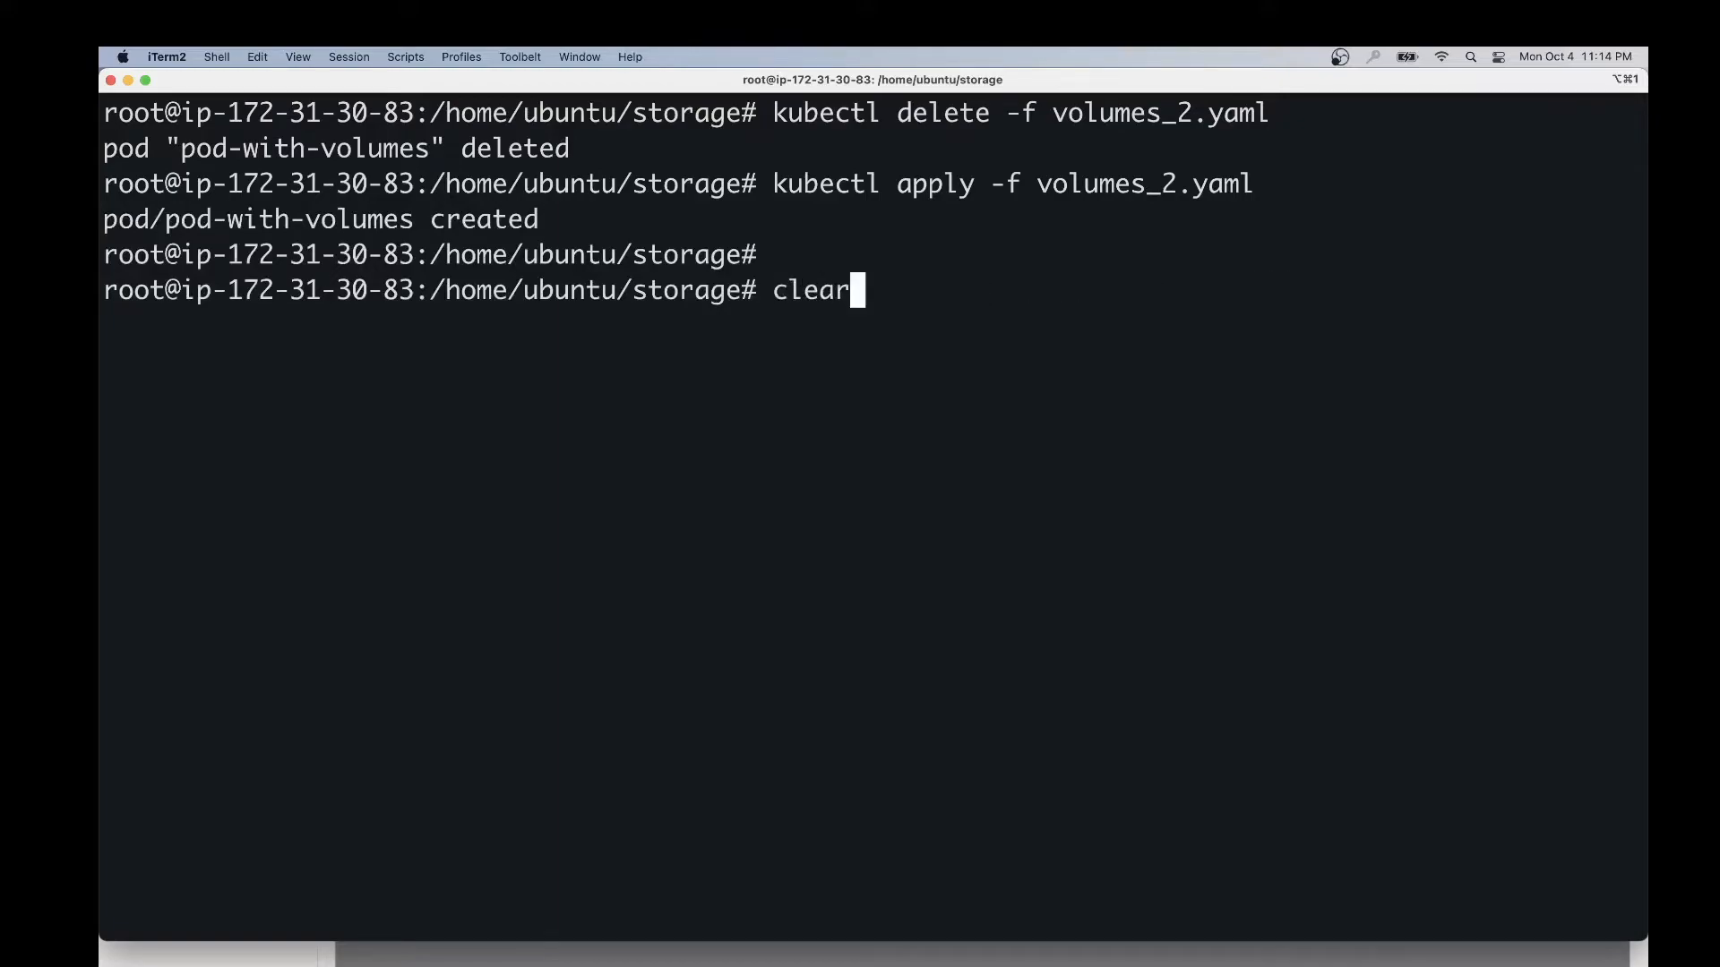
{"action": "type", "text": "kubectl exec pod-with-volumes -- cat /var/log/output.log"}
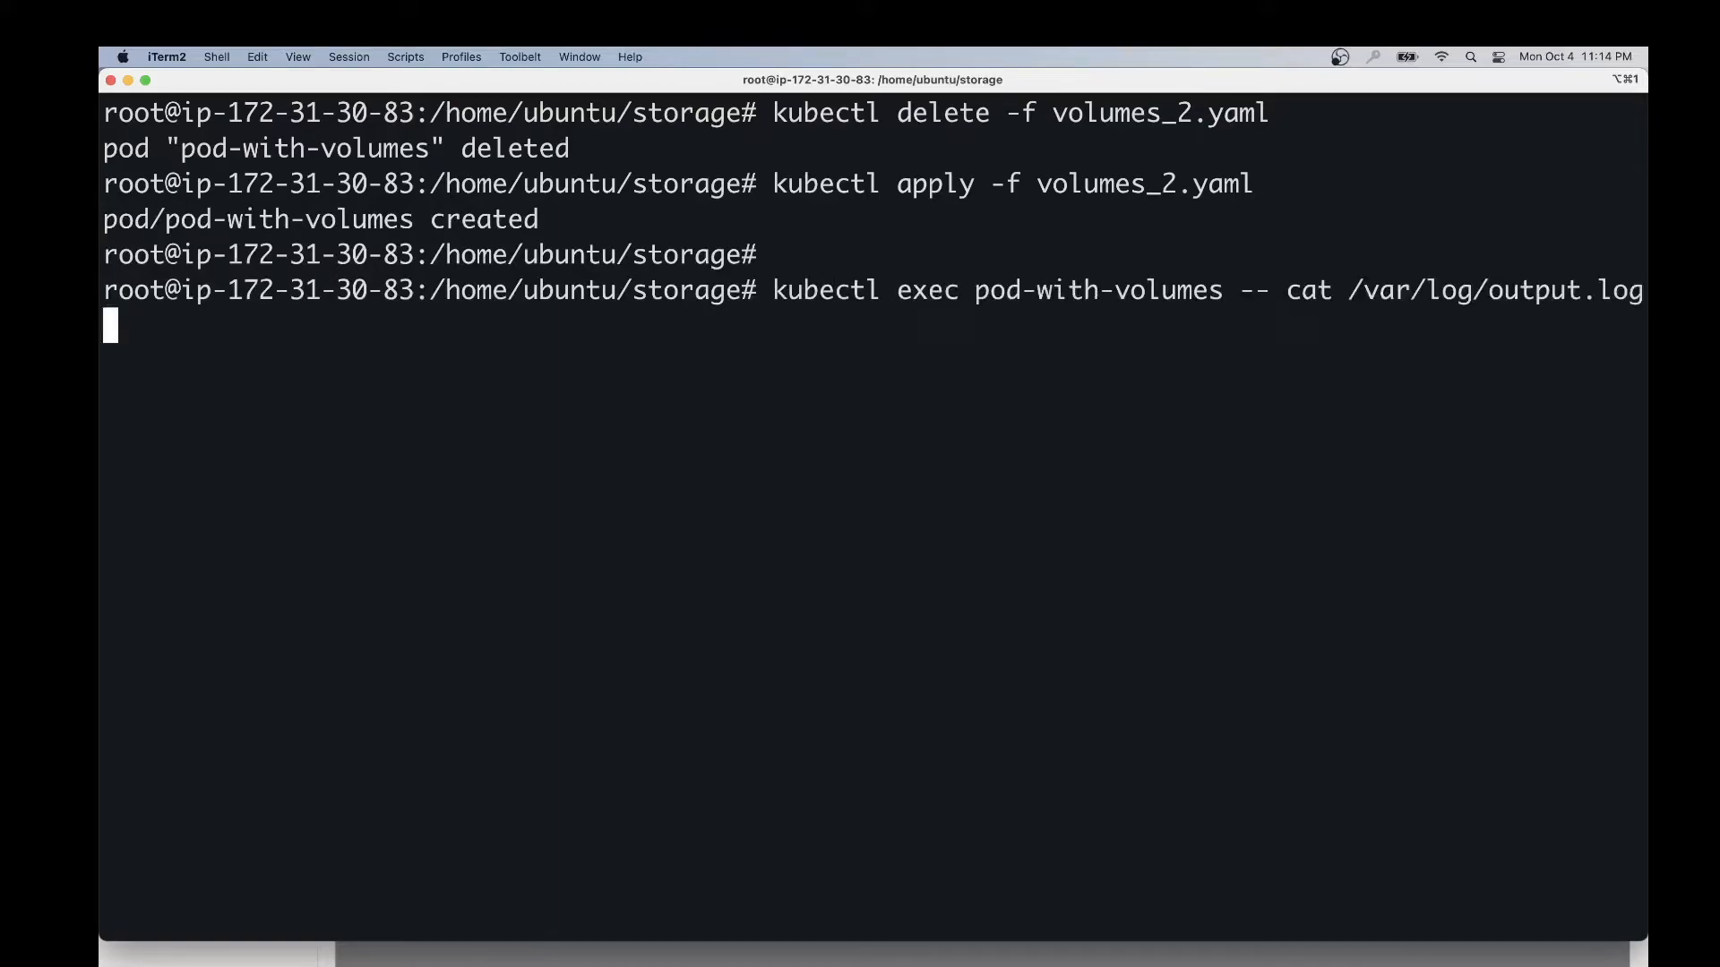
{"action": "key", "text": "Return"}
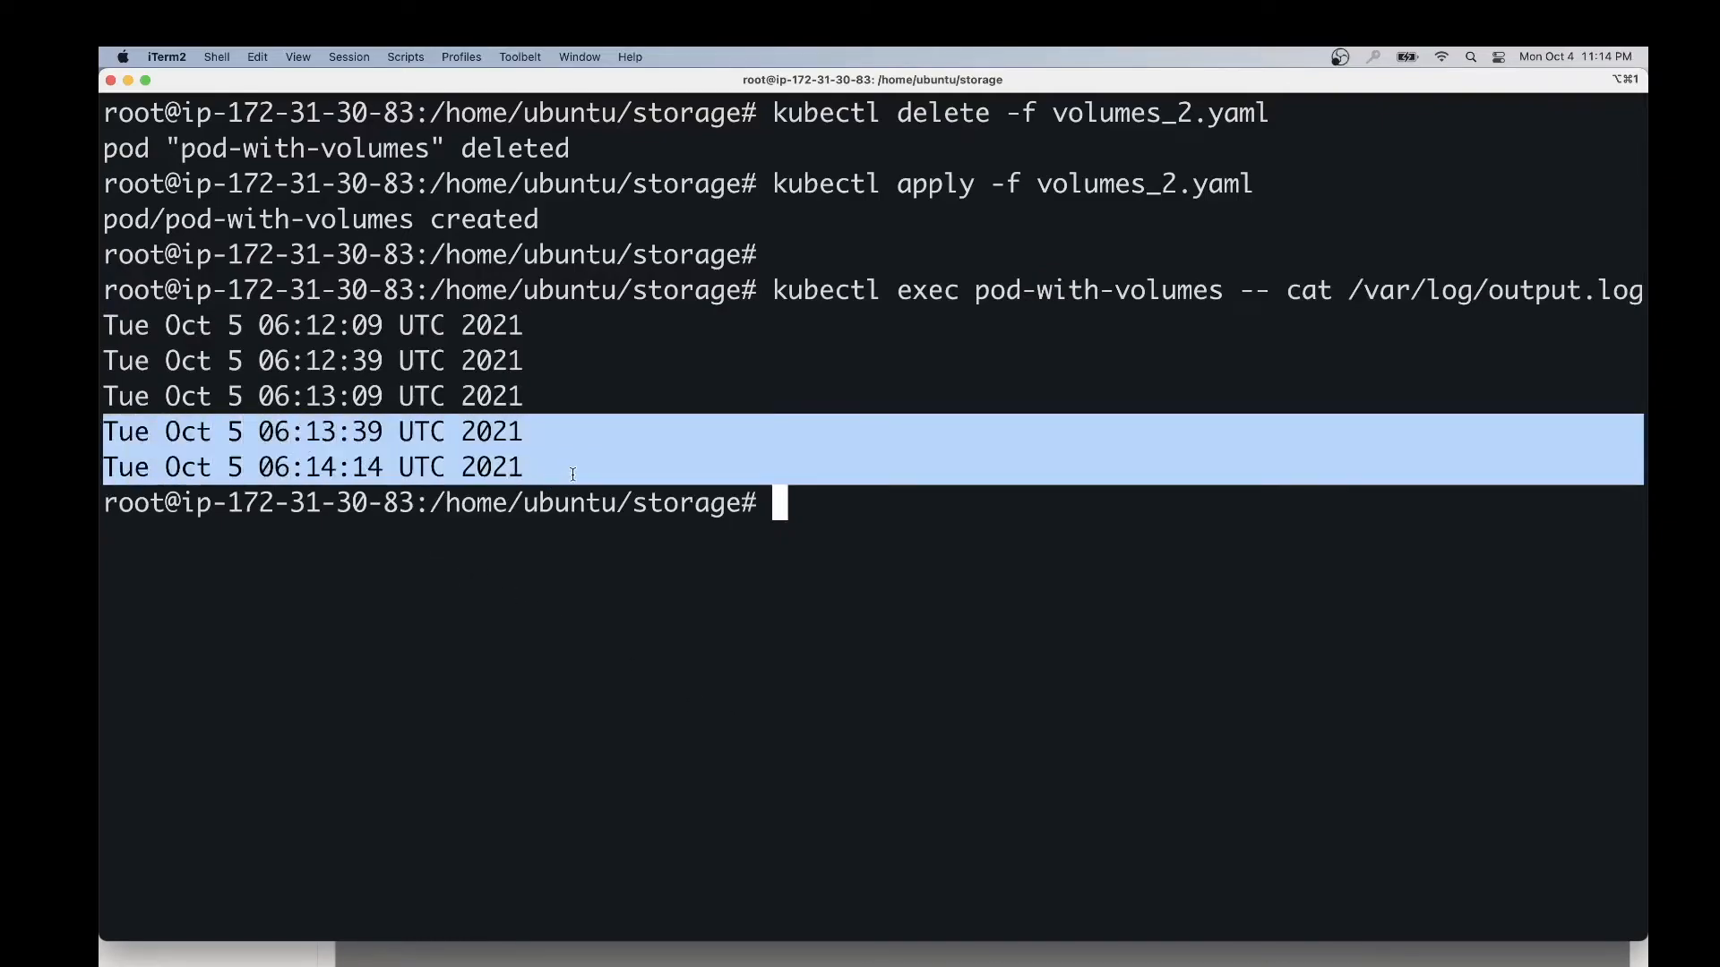
{"action": "mouse_move", "coordinate": [281, 367]}
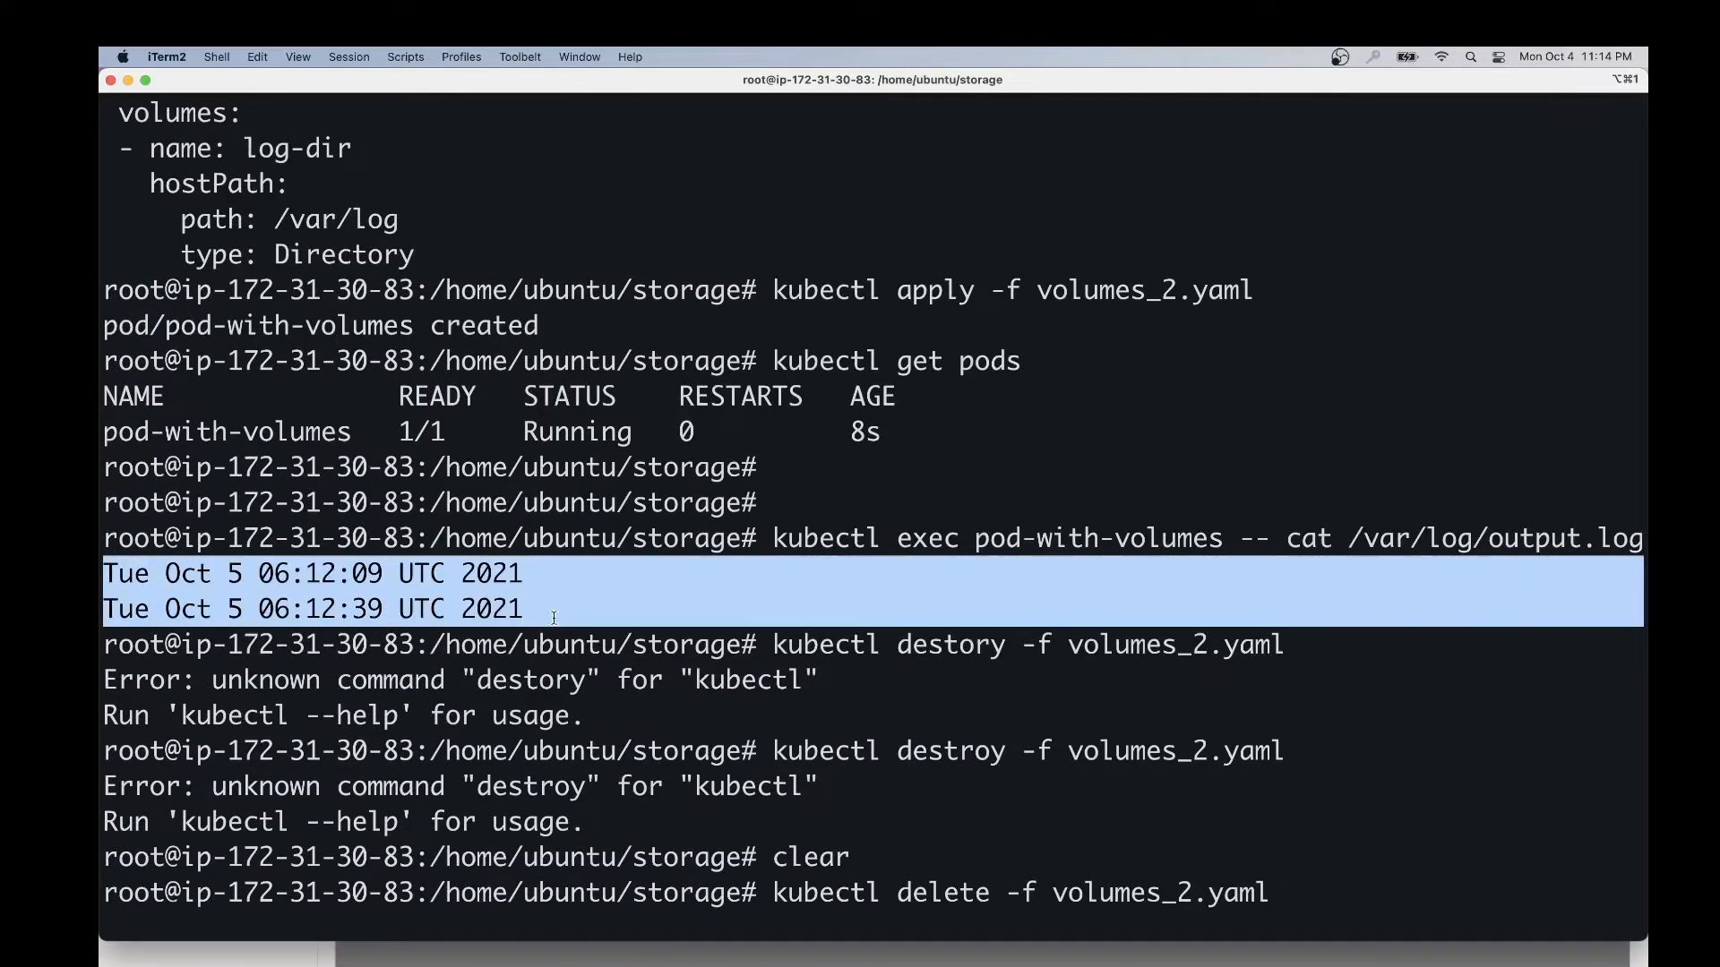
{"action": "mouse_move", "coordinate": [655, 570]}
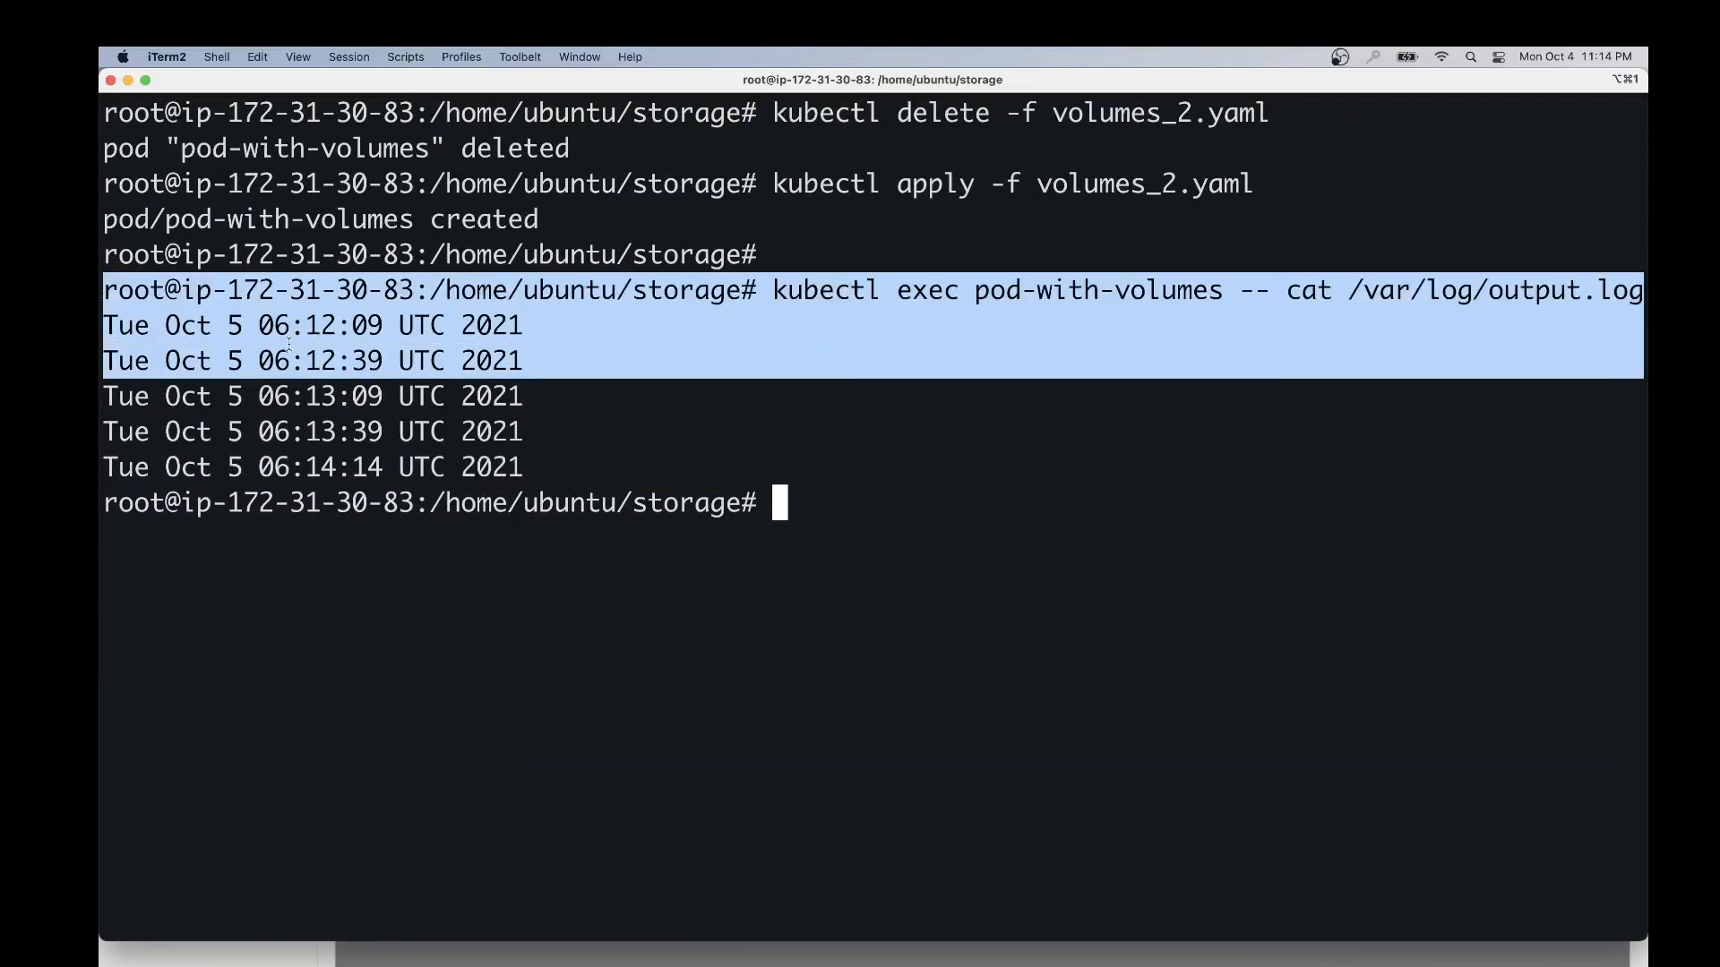
{"action": "mouse_move", "coordinate": [946, 145]}
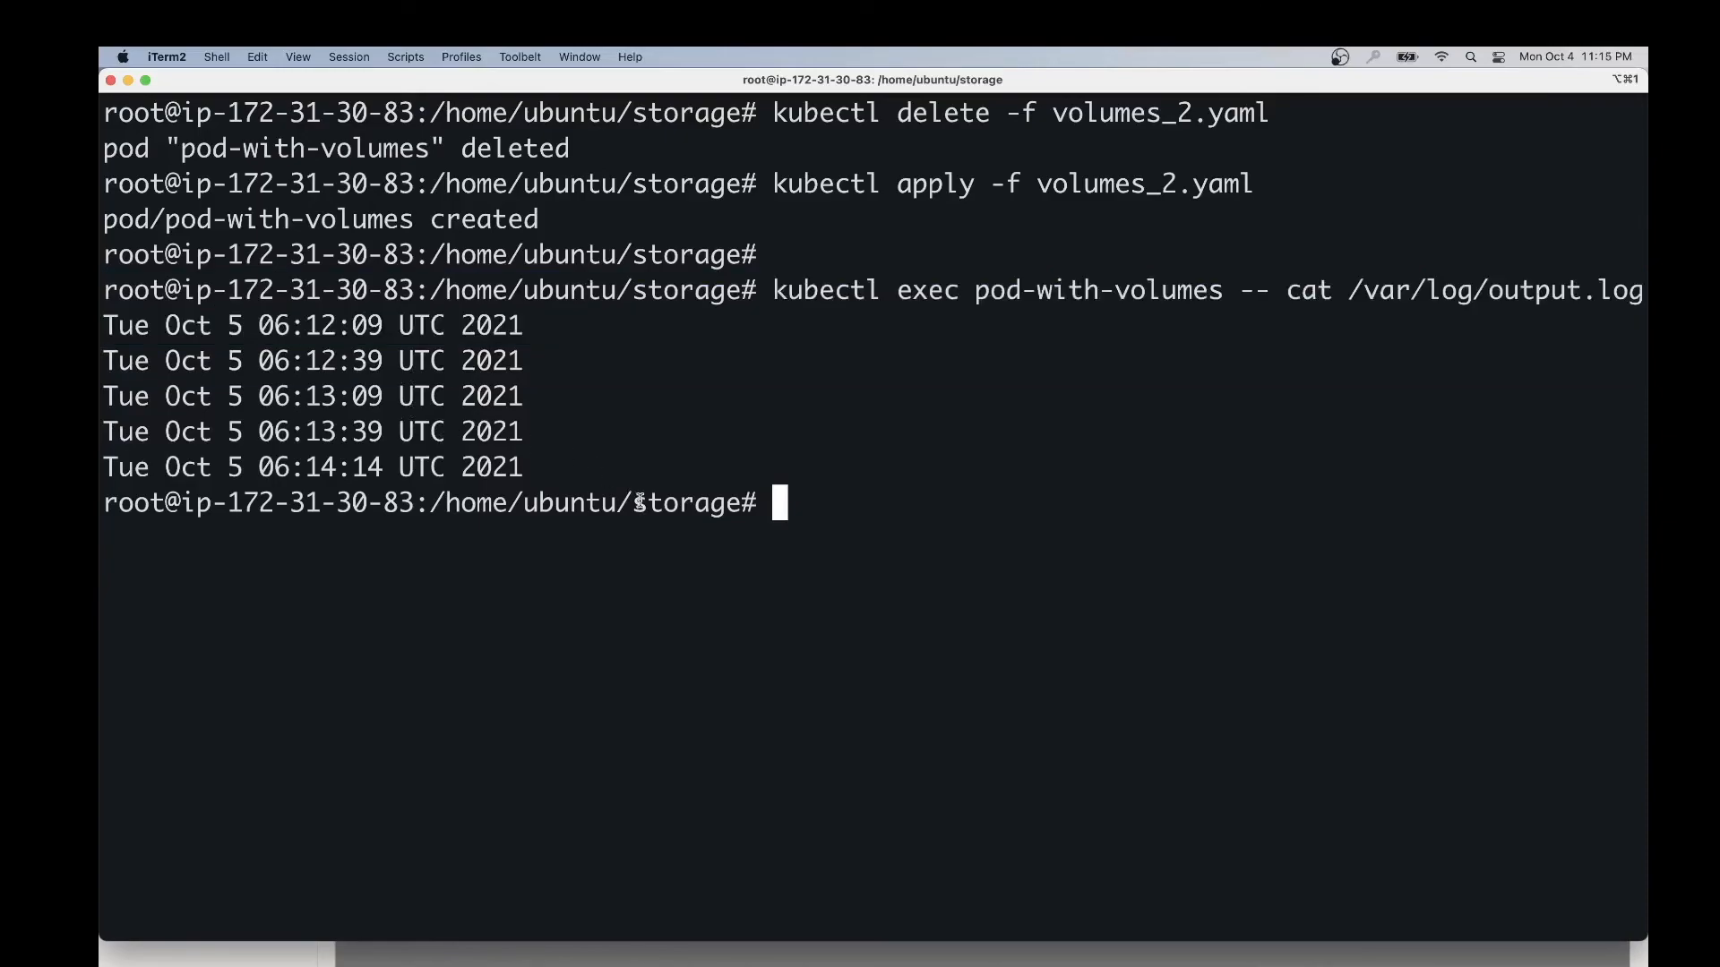
{"action": "mouse_move", "coordinate": [883, 408]}
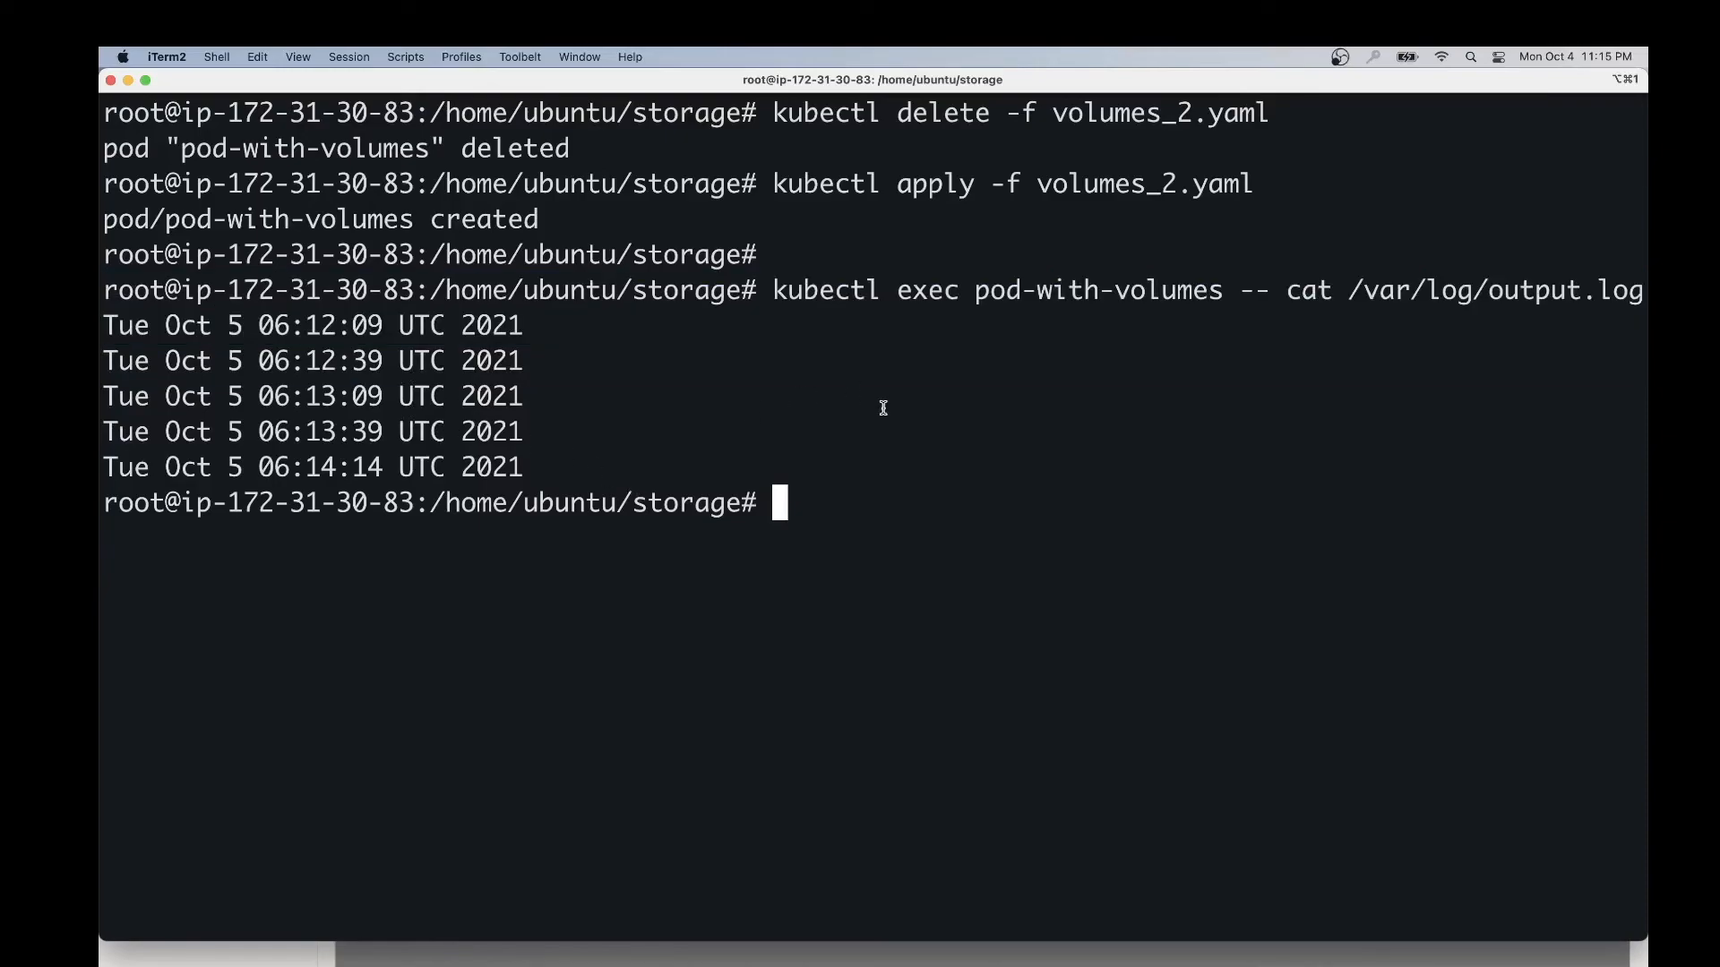